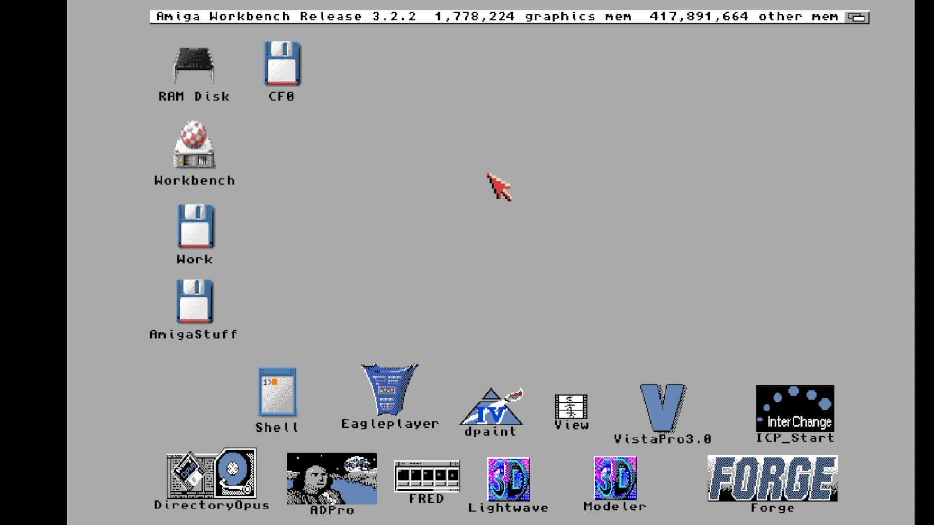
{"action": "mouse_move", "coordinate": [257, 181]}
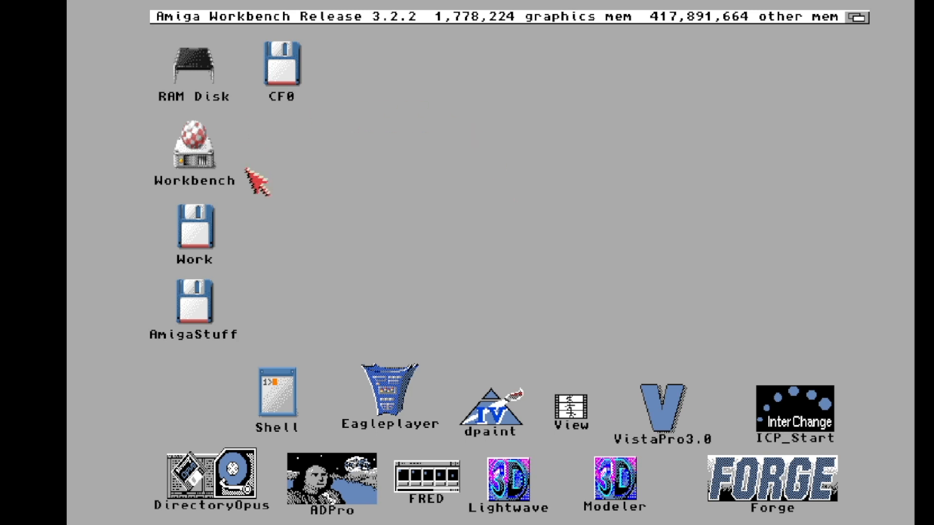
{"action": "mouse_move", "coordinate": [336, 438]}
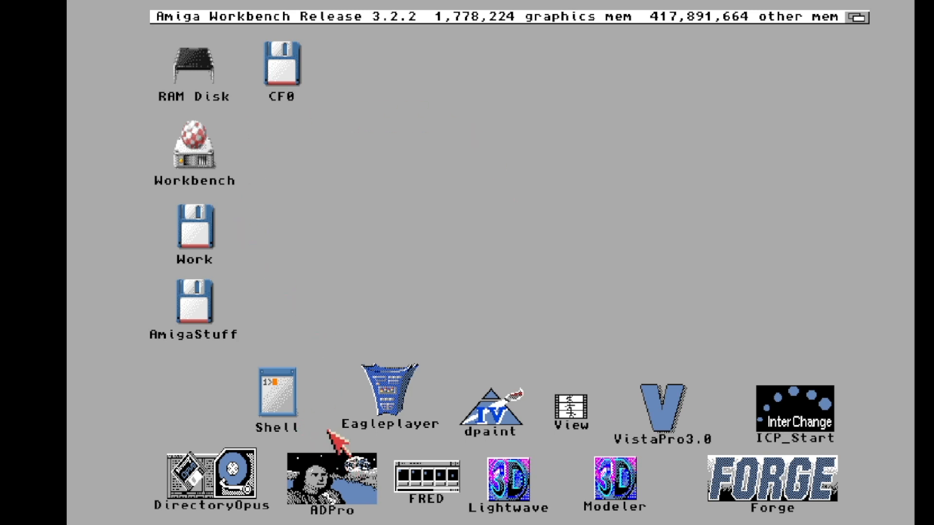
{"action": "mouse_move", "coordinate": [433, 336]}
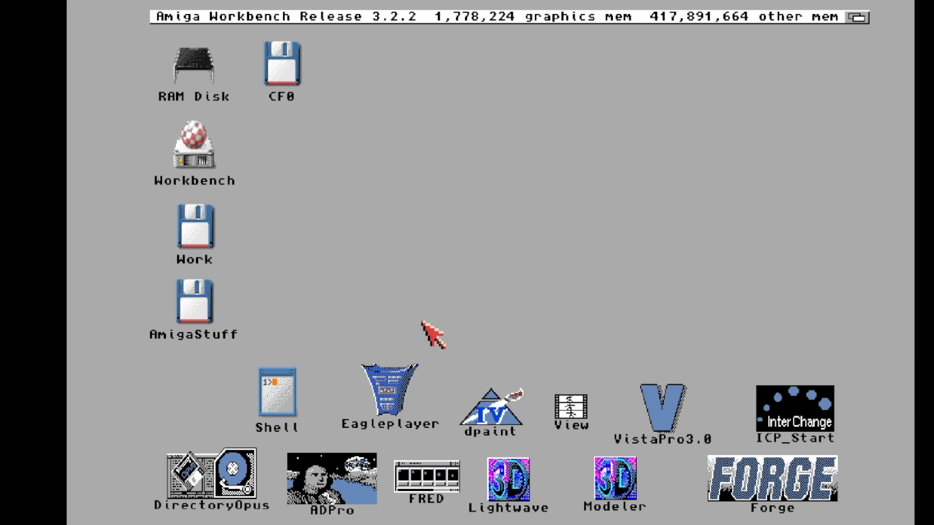
{"action": "mouse_move", "coordinate": [548, 331]}
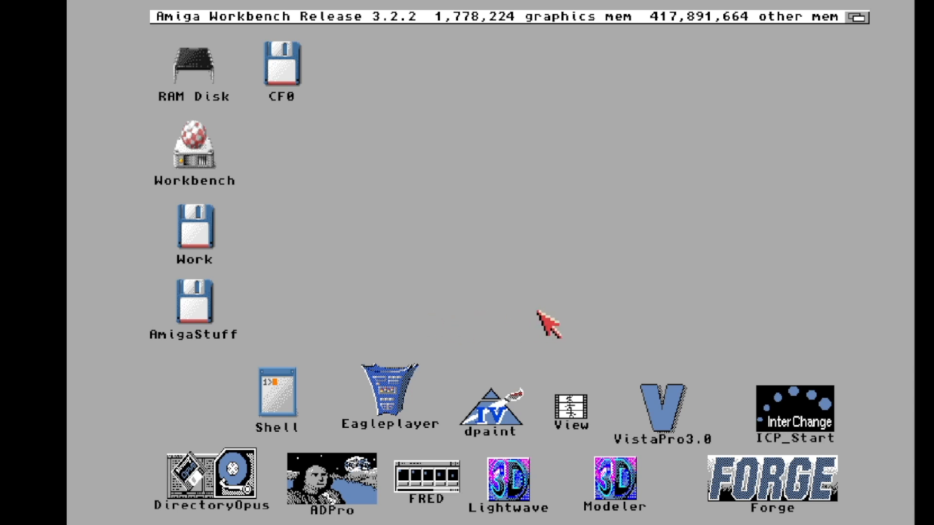
- Launch Art Department Professional and list volumes in its universal image loader
{"action": "double_click", "coordinate": [329, 479]}
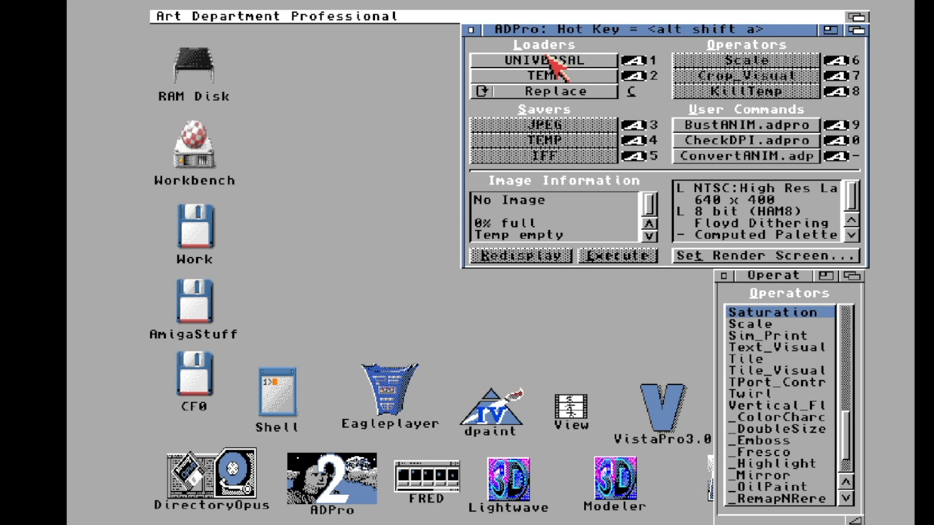
{"action": "left_click", "coordinate": [541, 59]}
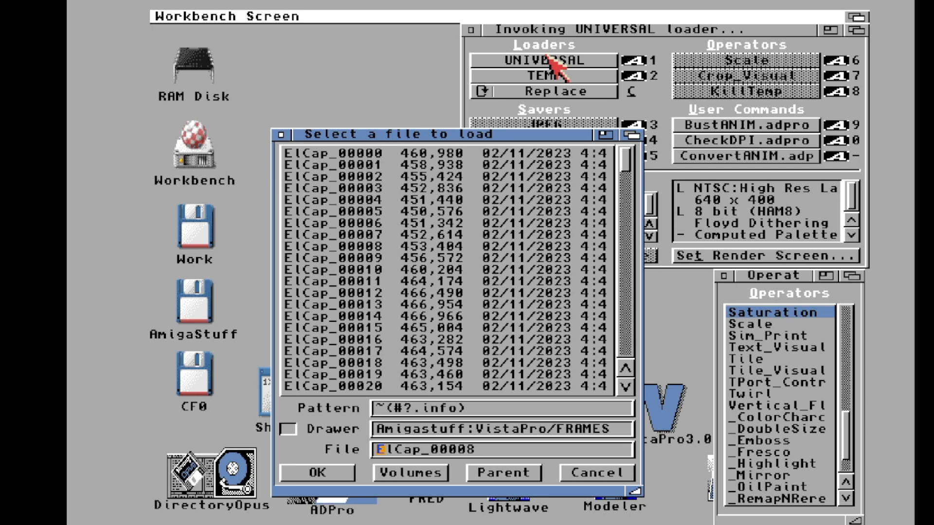
{"action": "left_click", "coordinate": [410, 473]}
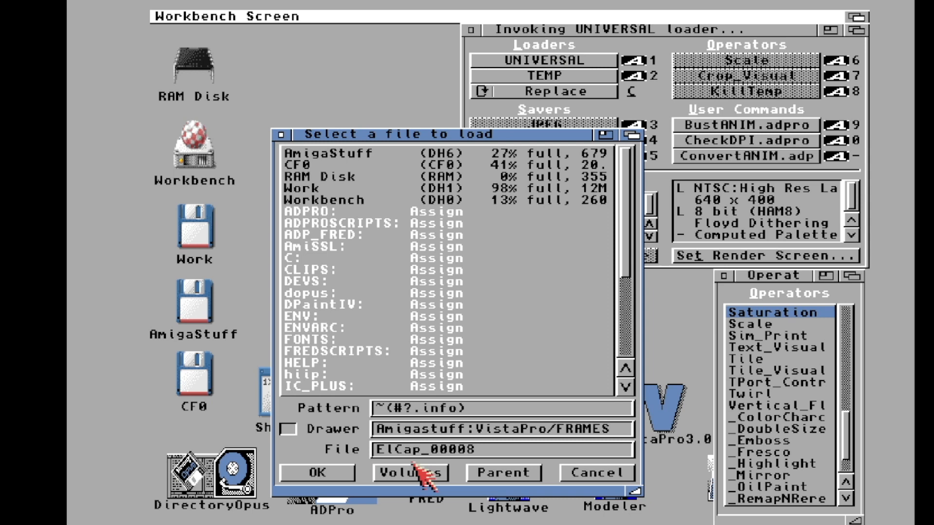
{"action": "mouse_move", "coordinate": [379, 253]}
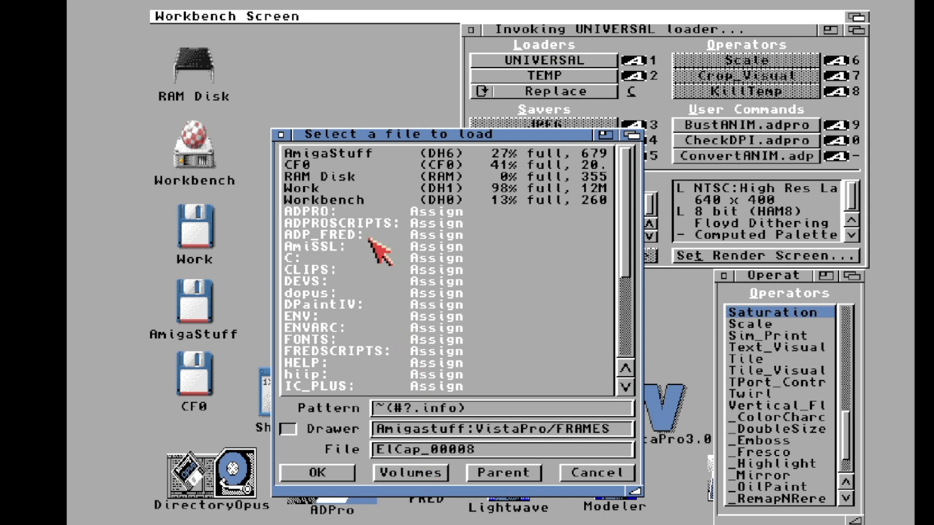
{"action": "mouse_move", "coordinate": [355, 164]}
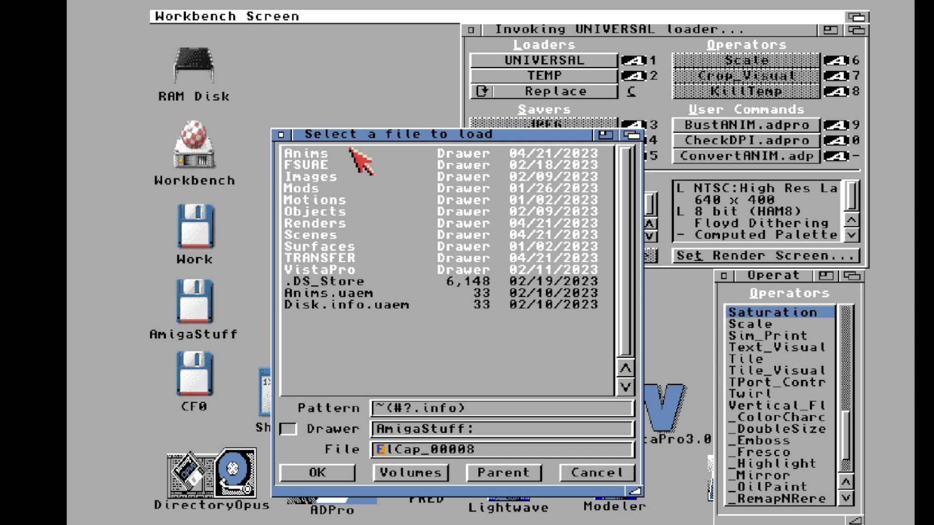
{"action": "mouse_move", "coordinate": [332, 216]}
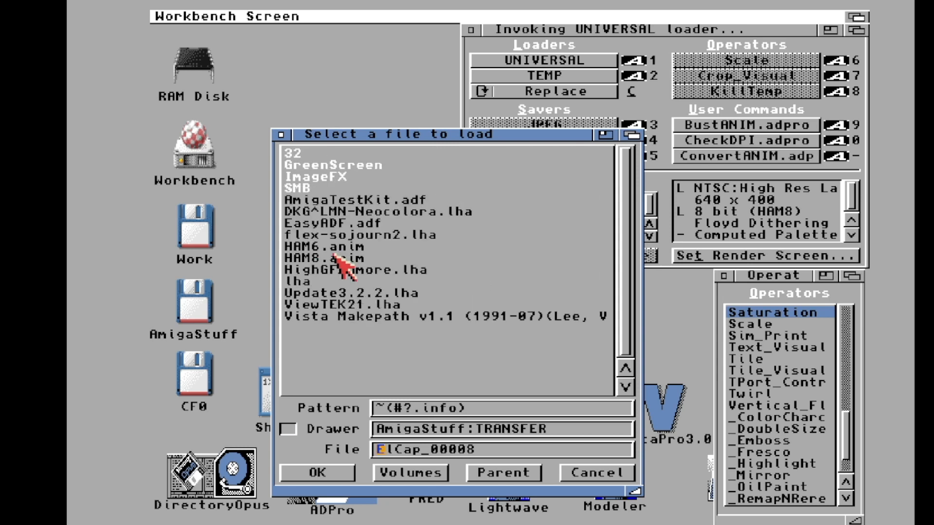
{"action": "mouse_move", "coordinate": [342, 215]}
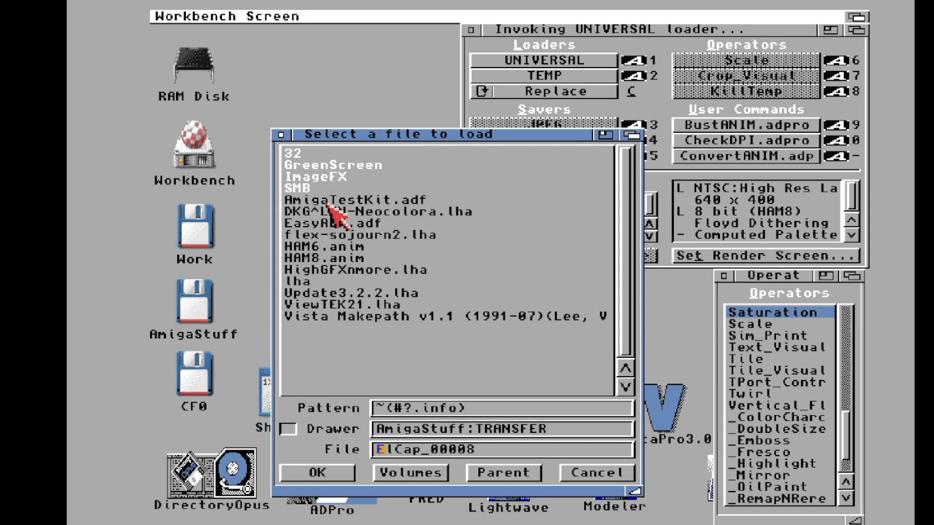
- Open the GreenScreen drawer and load GSFootage_0000.jpg, accepting JPEG smoothing
{"action": "double_click", "coordinate": [331, 165]}
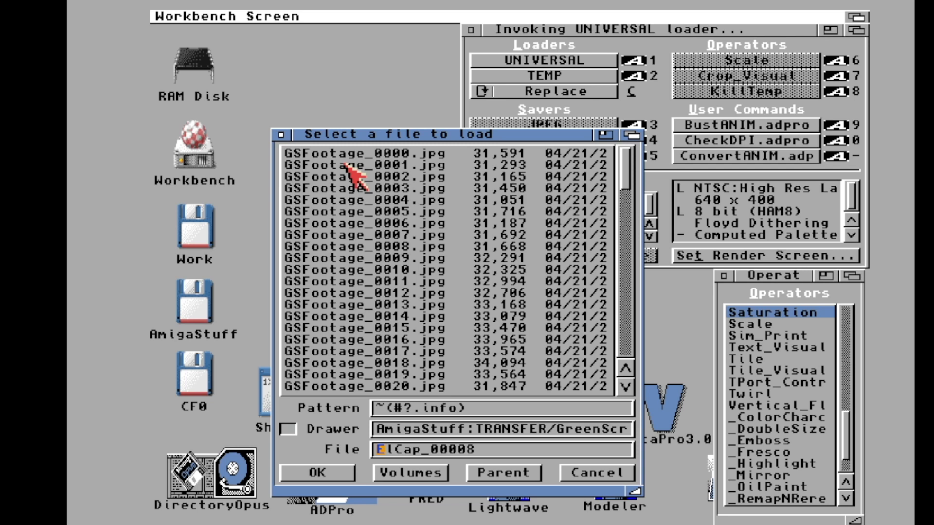
{"action": "mouse_move", "coordinate": [358, 178]}
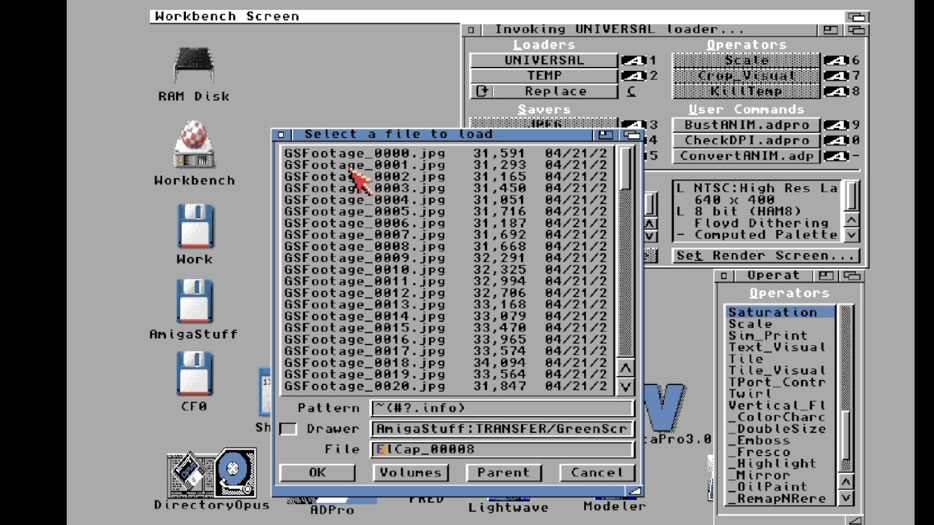
{"action": "mouse_move", "coordinate": [363, 161]}
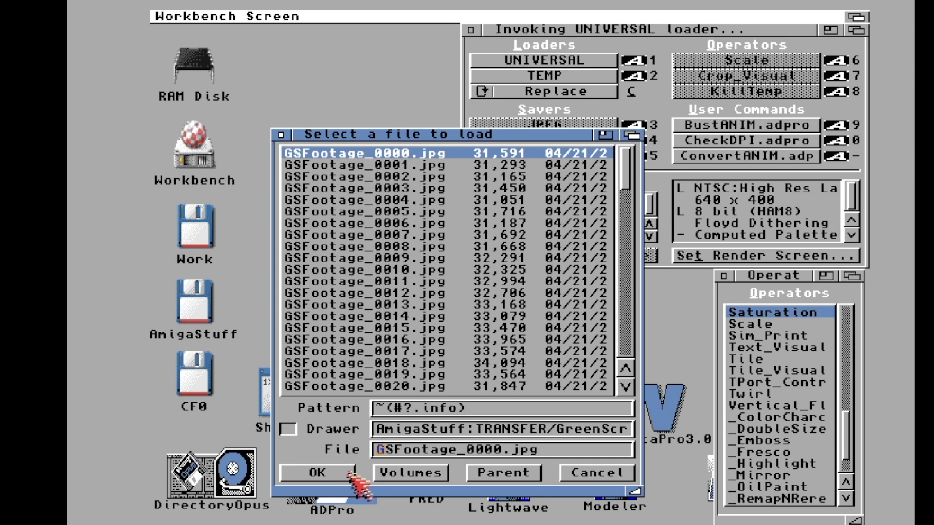
{"action": "left_click", "coordinate": [316, 474]}
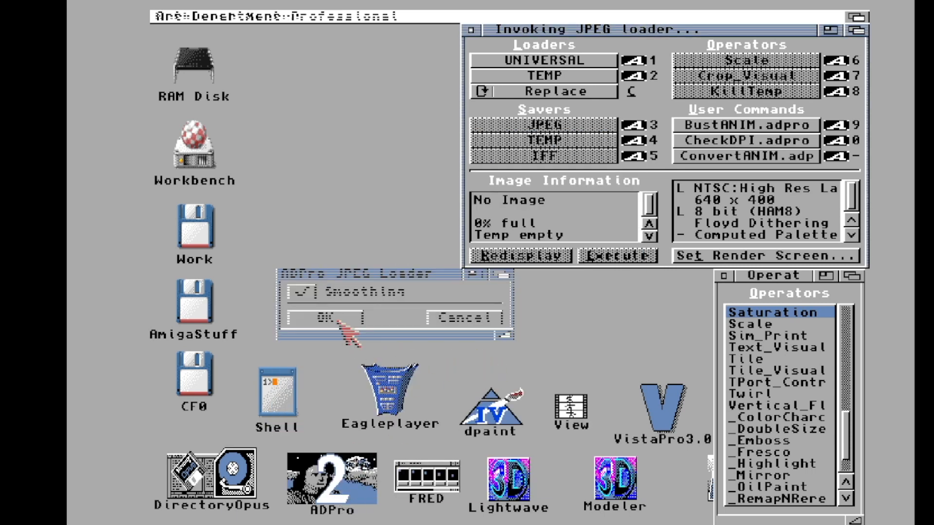
{"action": "left_click", "coordinate": [327, 318]}
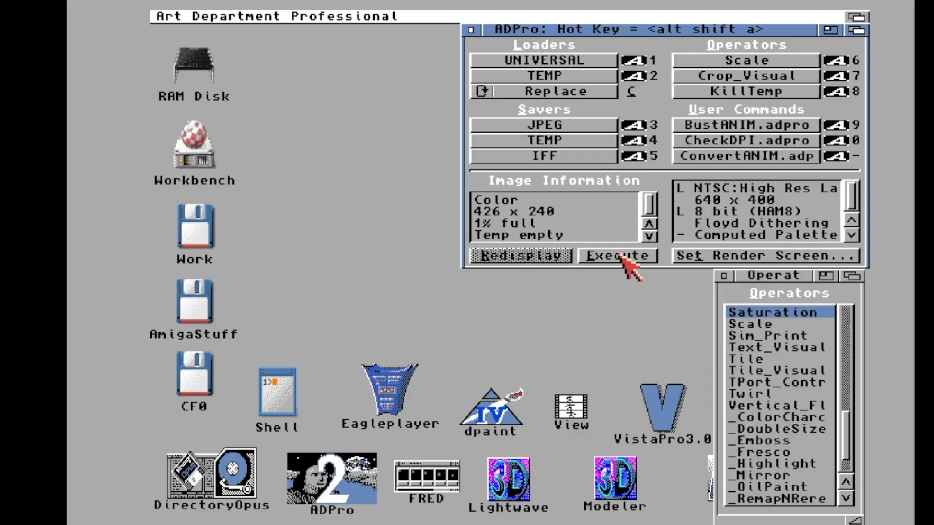
- Execute processing on the loaded GSFootage_0000.jpg frame in ADPro
{"action": "left_click", "coordinate": [616, 256]}
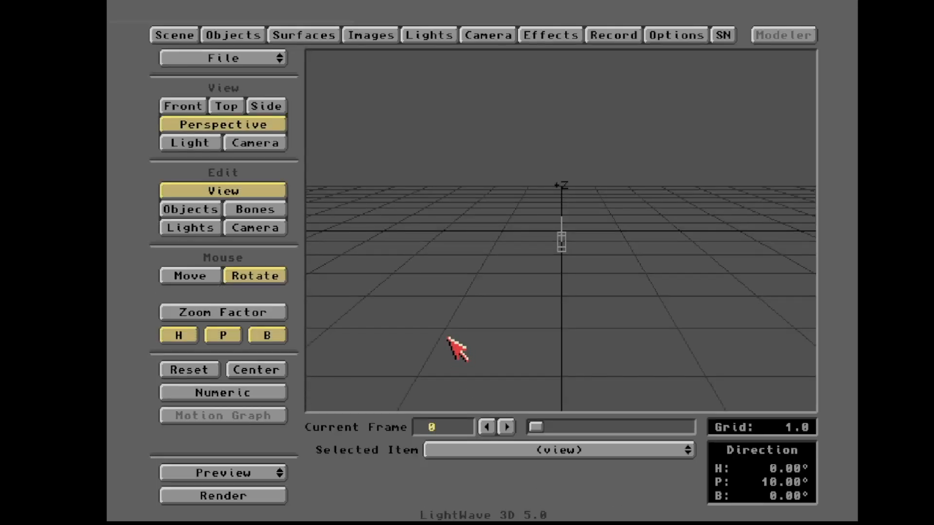
- Load the scene file GreenScreenFun_v001.lws
{"action": "left_click", "coordinate": [223, 58]}
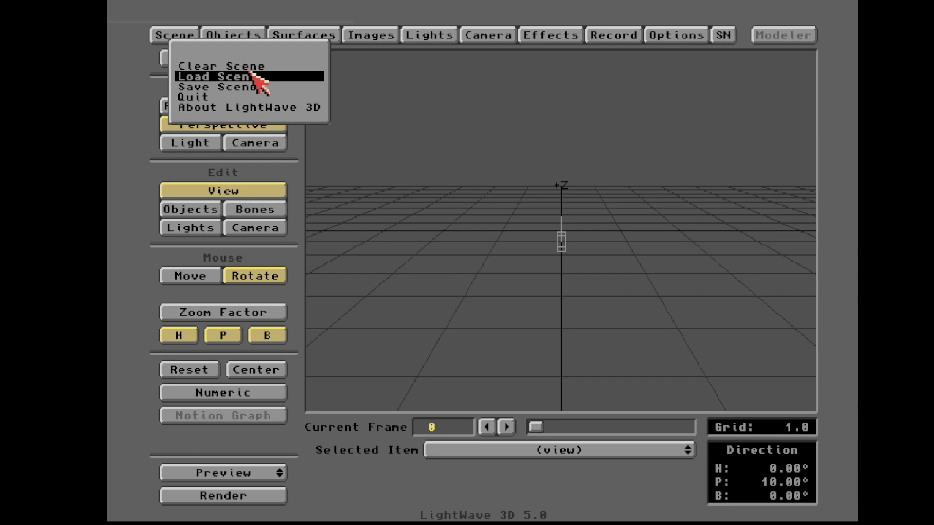
{"action": "left_click", "coordinate": [215, 77]}
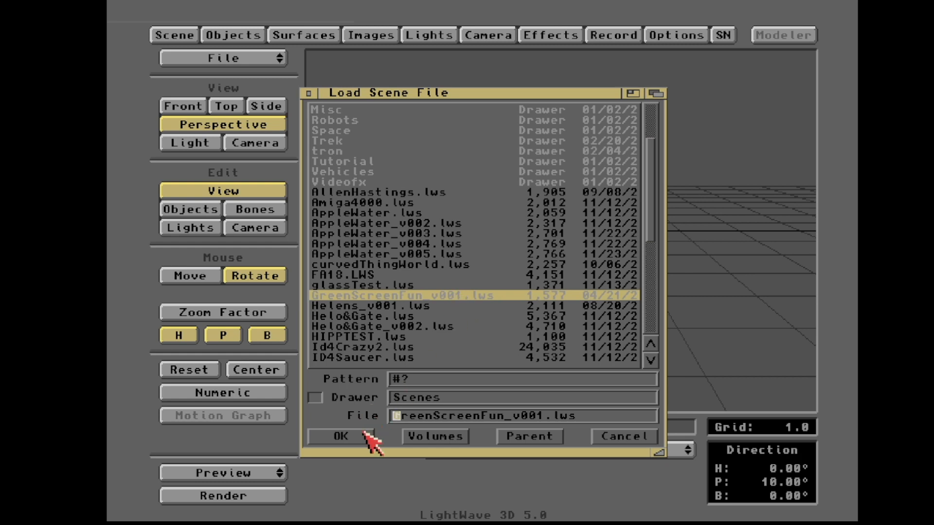
{"action": "left_click", "coordinate": [340, 436]}
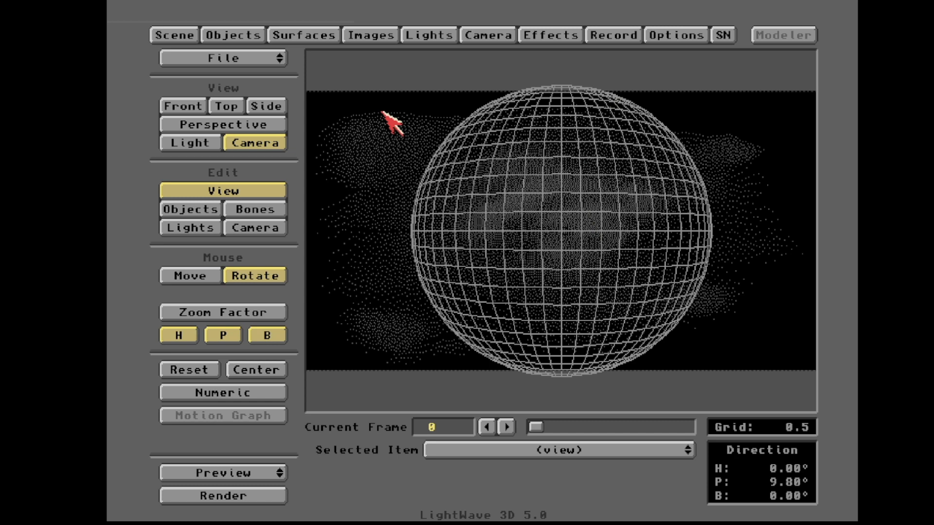
{"action": "mouse_move", "coordinate": [756, 170]}
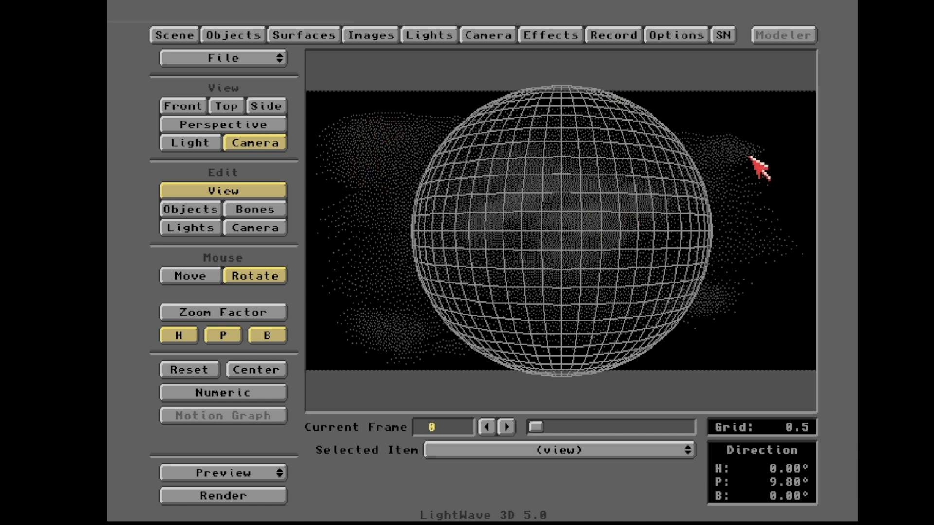
{"action": "mouse_move", "coordinate": [488, 131]}
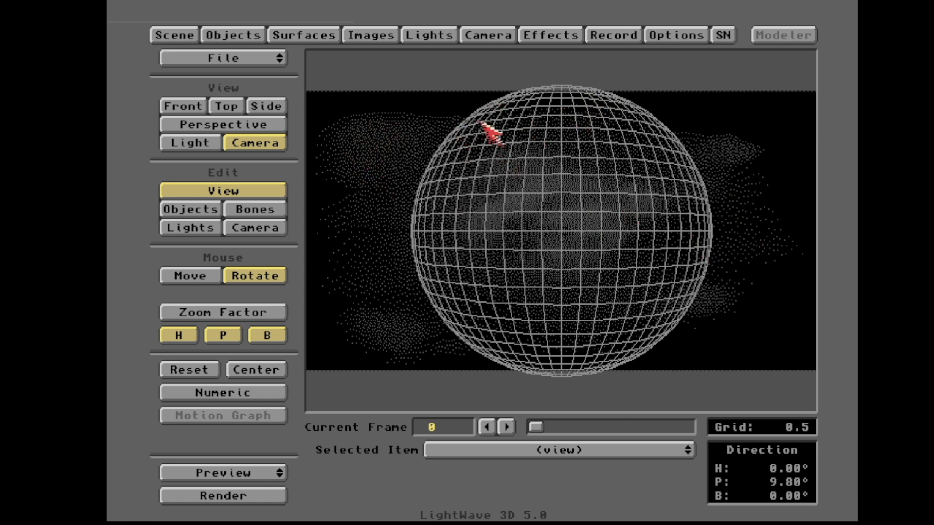
- Review the Layout View options, confirming the background image setting without changes
{"action": "left_click", "coordinate": [674, 35]}
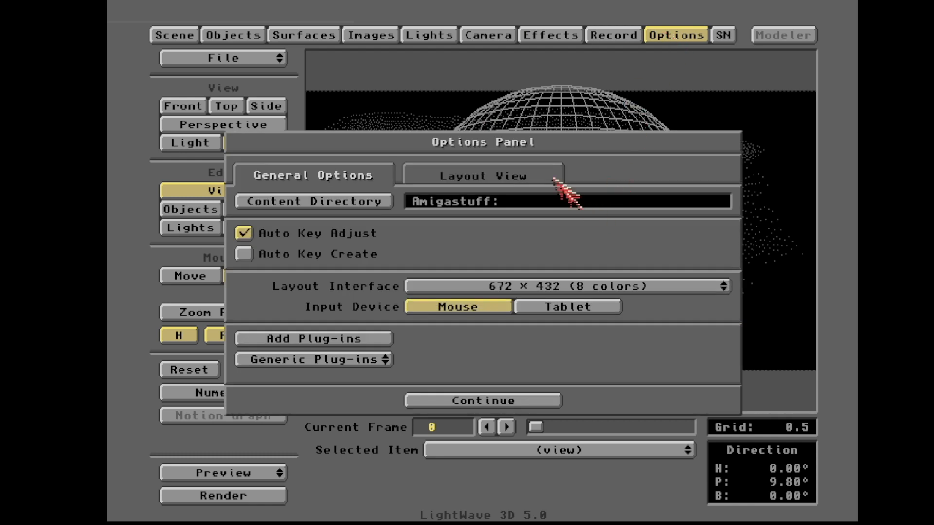
{"action": "left_click", "coordinate": [481, 175]}
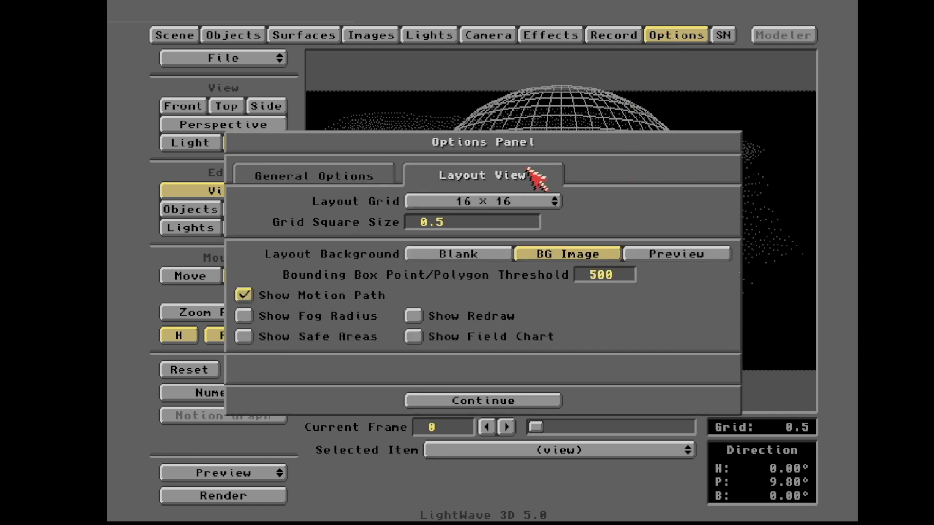
{"action": "mouse_move", "coordinate": [572, 286]}
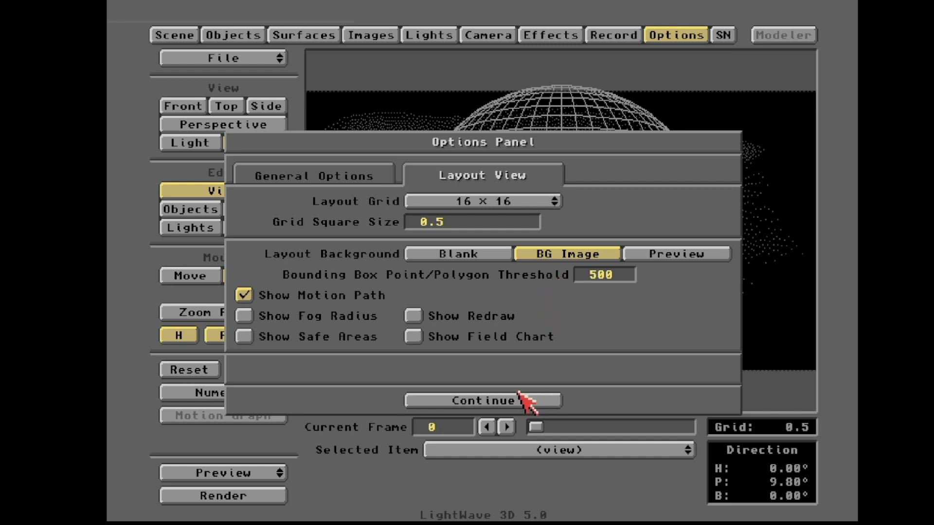
{"action": "left_click", "coordinate": [482, 401]}
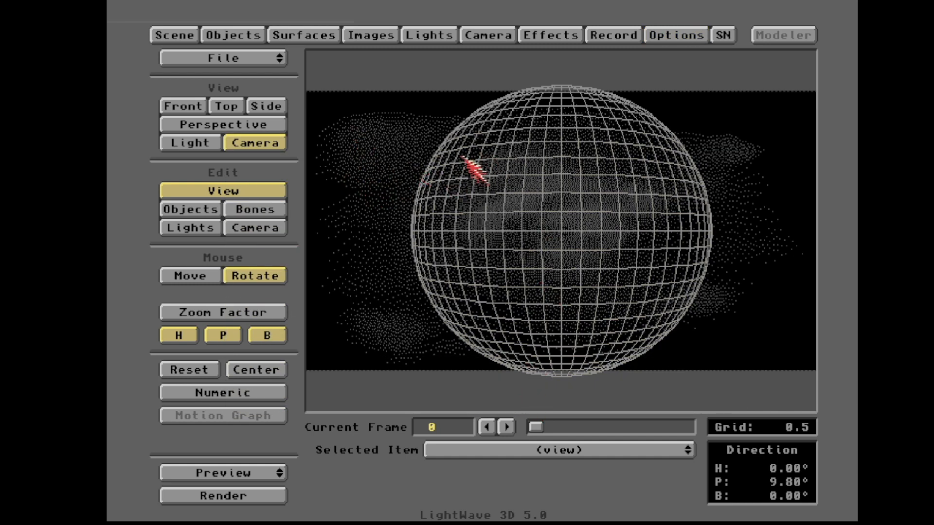
- Cycle the Side, Perspective and Camera views, then bring up the Effects panel
{"action": "left_click", "coordinate": [266, 106]}
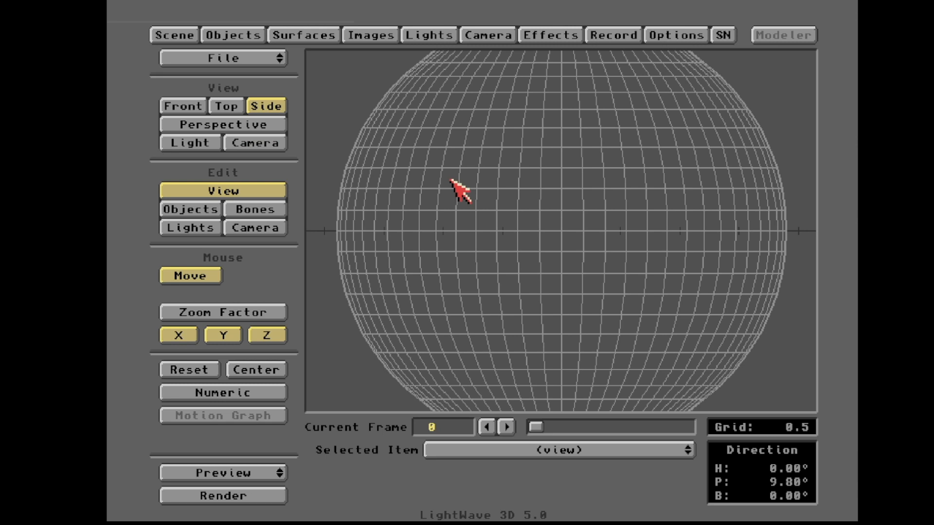
{"action": "left_click", "coordinate": [222, 125]}
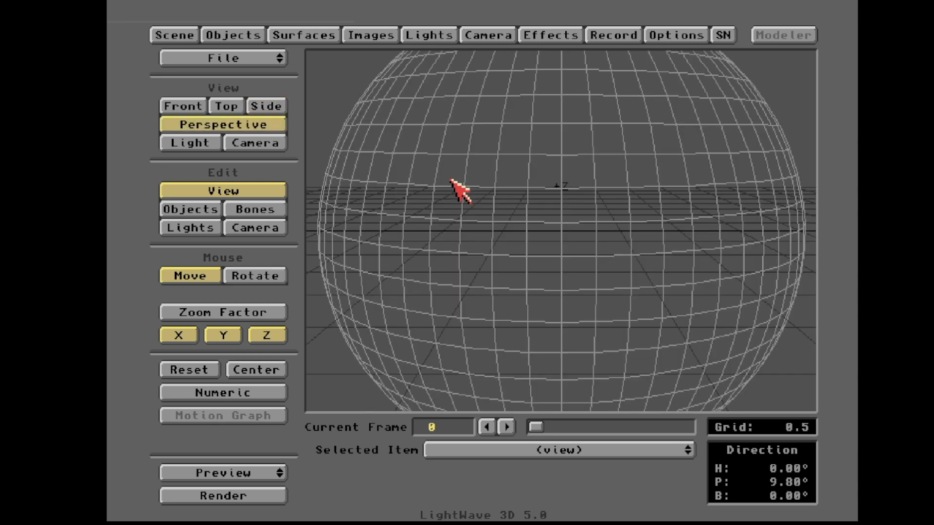
{"action": "left_click", "coordinate": [254, 143]}
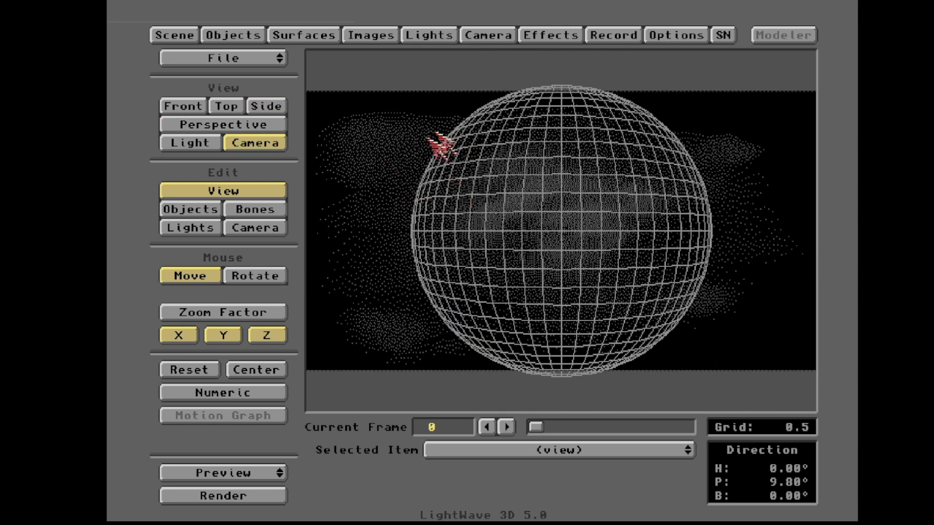
{"action": "left_click", "coordinate": [549, 35]}
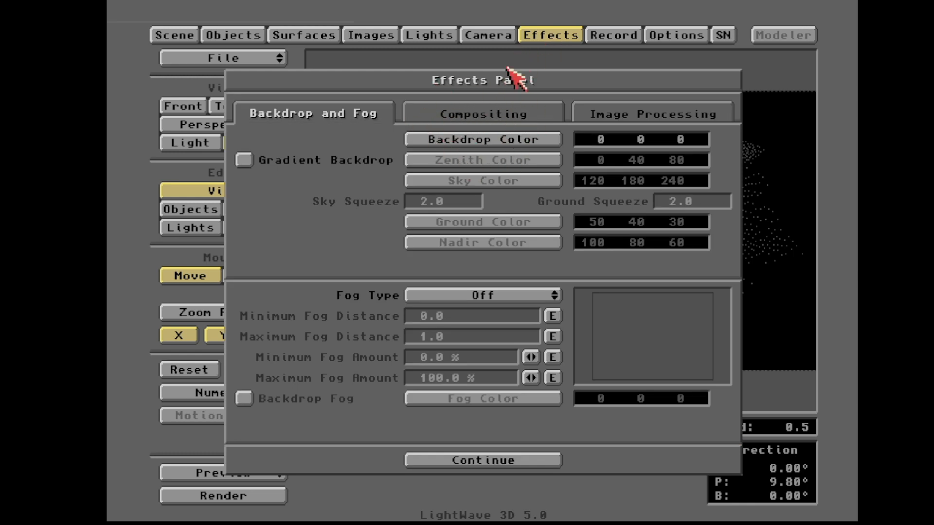
- Check the compositing settings, then view and close GraphicEarth.LWO object properties
{"action": "left_click", "coordinate": [482, 113]}
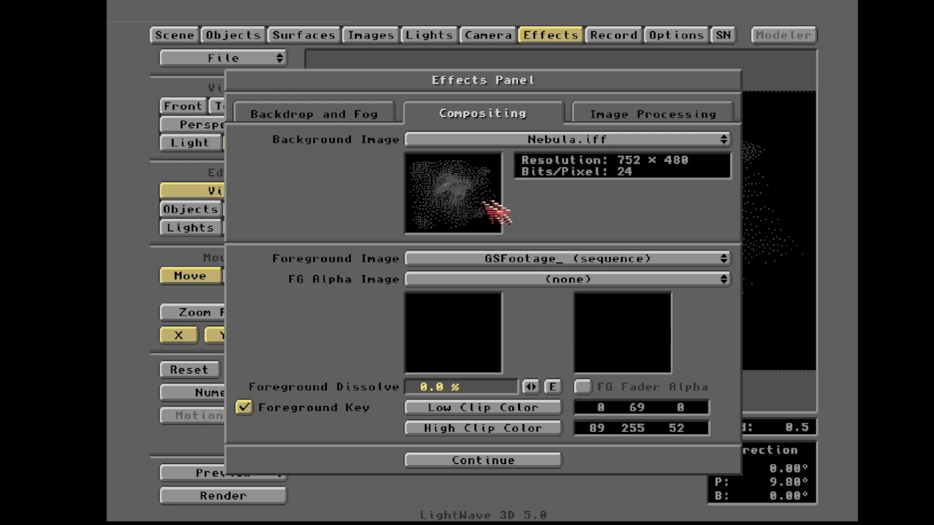
{"action": "left_click", "coordinate": [483, 460]}
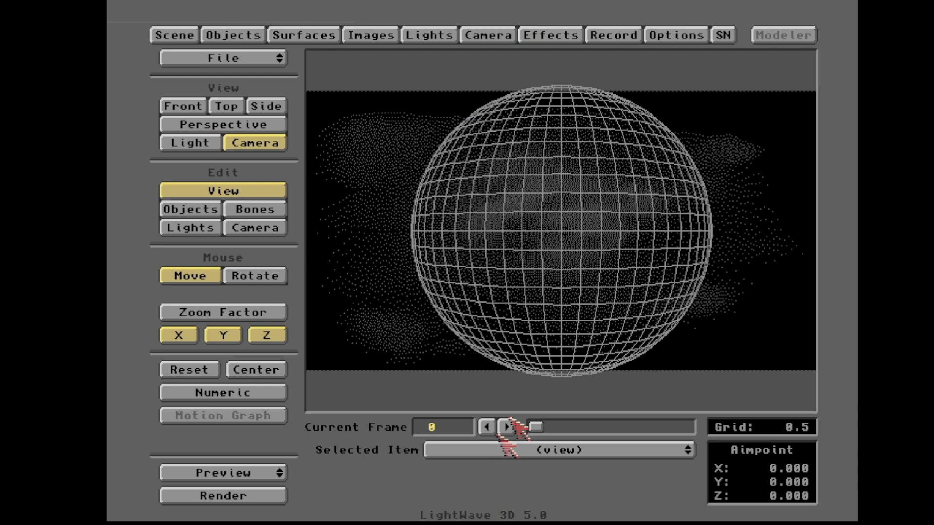
{"action": "left_click", "coordinate": [233, 34]}
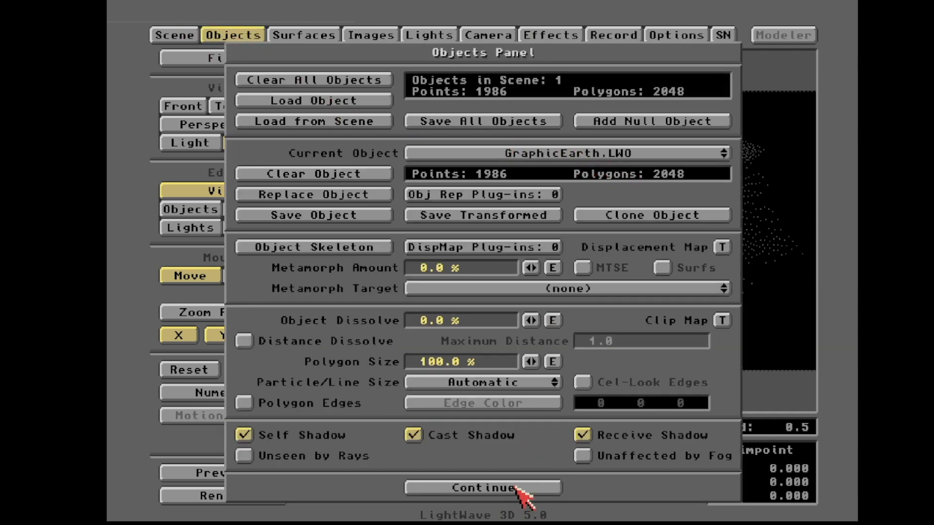
{"action": "left_click", "coordinate": [549, 34]}
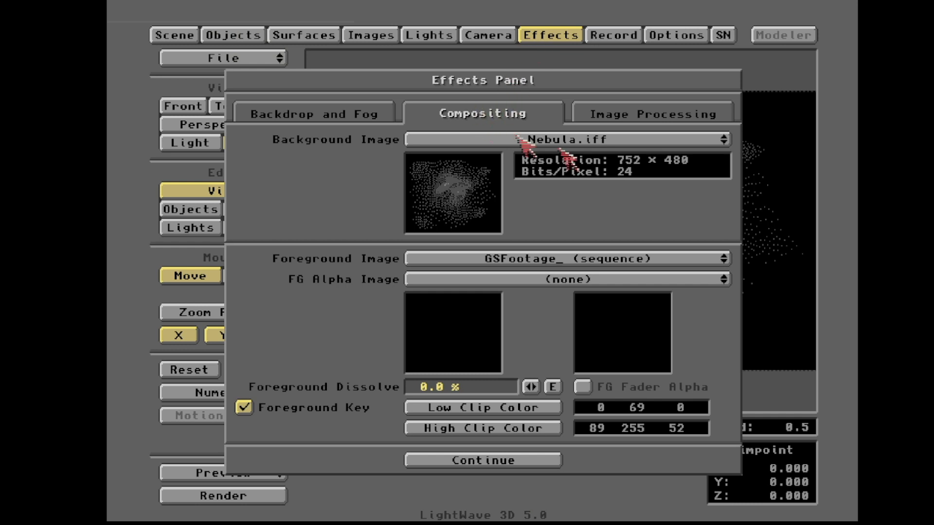
{"action": "mouse_move", "coordinate": [326, 280]}
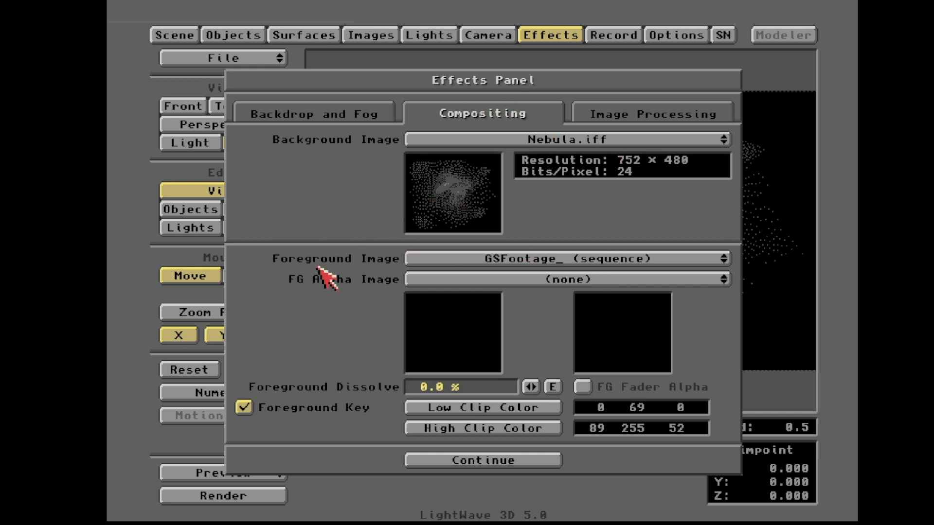
{"action": "mouse_move", "coordinate": [506, 277]}
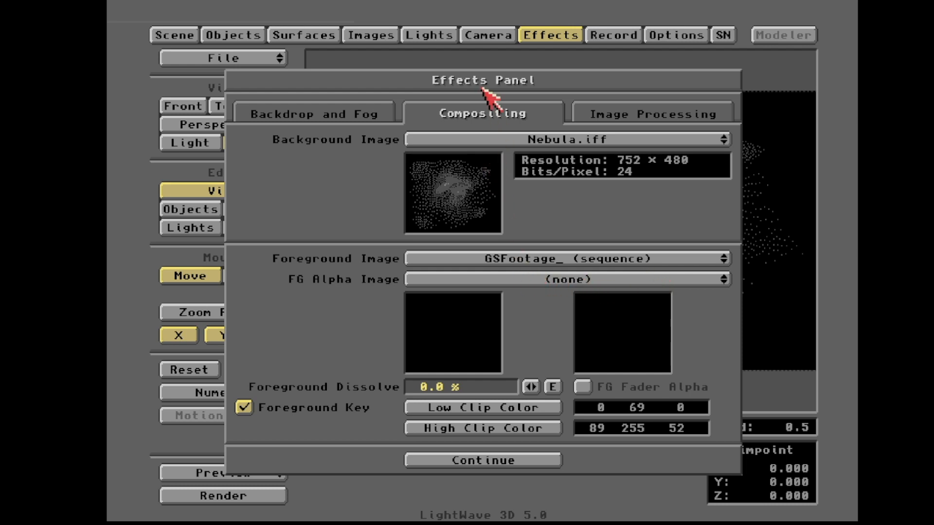
- Inspect the GSFootage_ four-digit .jpg image sequence, then return to the Layout view
{"action": "left_click", "coordinate": [371, 35]}
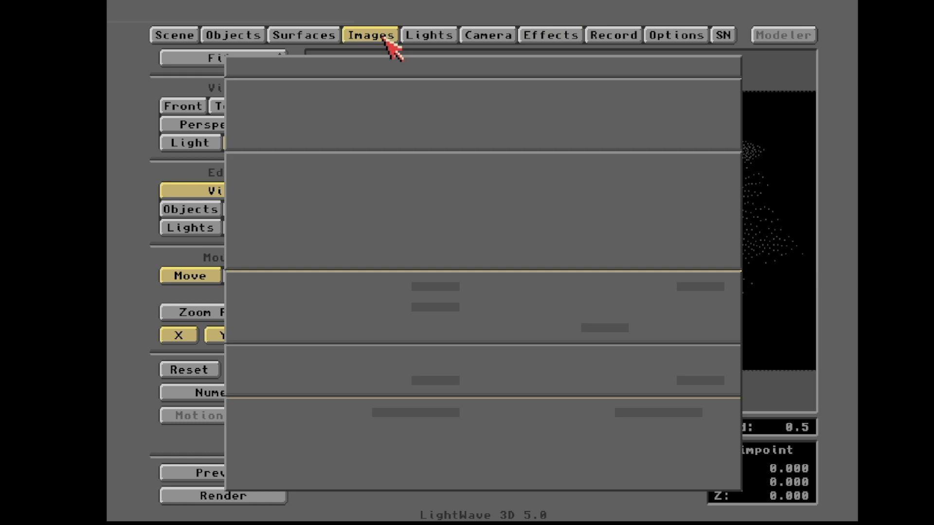
{"action": "left_click", "coordinate": [369, 34]}
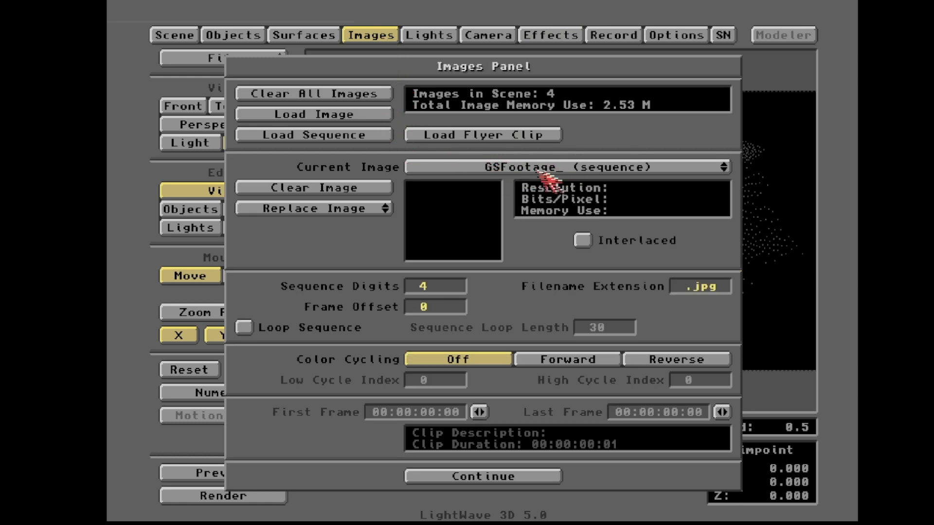
{"action": "mouse_move", "coordinate": [608, 176]}
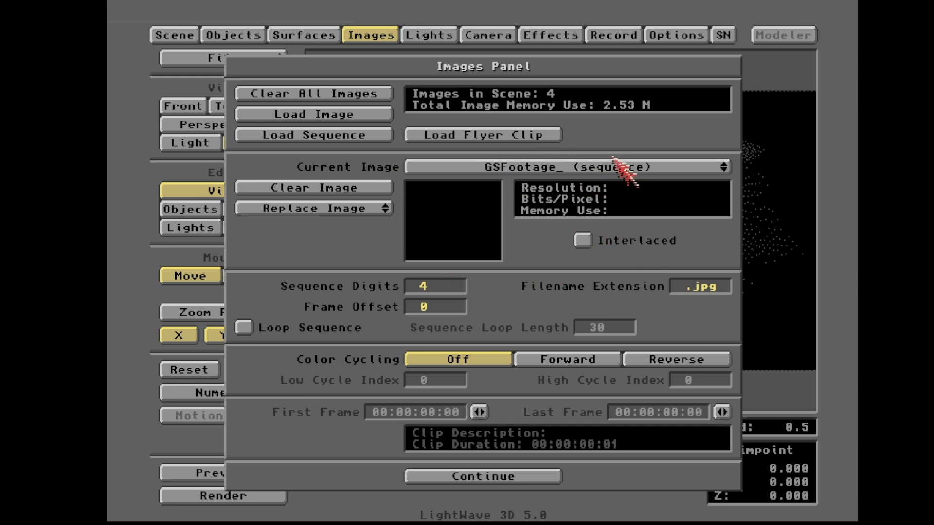
{"action": "mouse_move", "coordinate": [599, 246]}
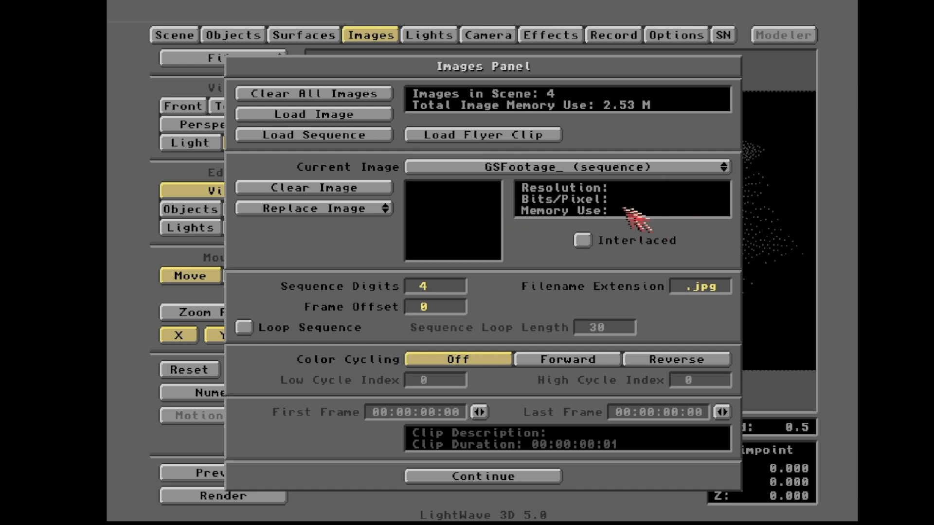
{"action": "mouse_move", "coordinate": [578, 172]}
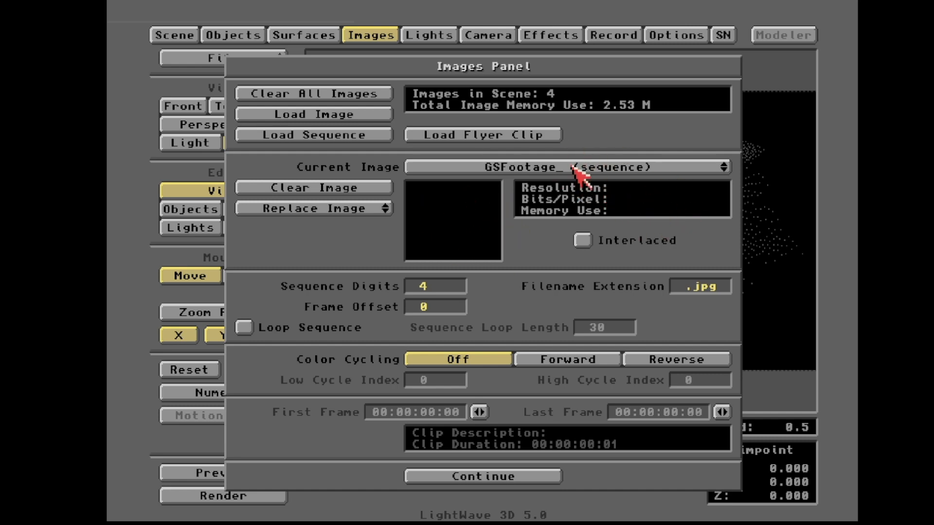
{"action": "left_click", "coordinate": [486, 35]}
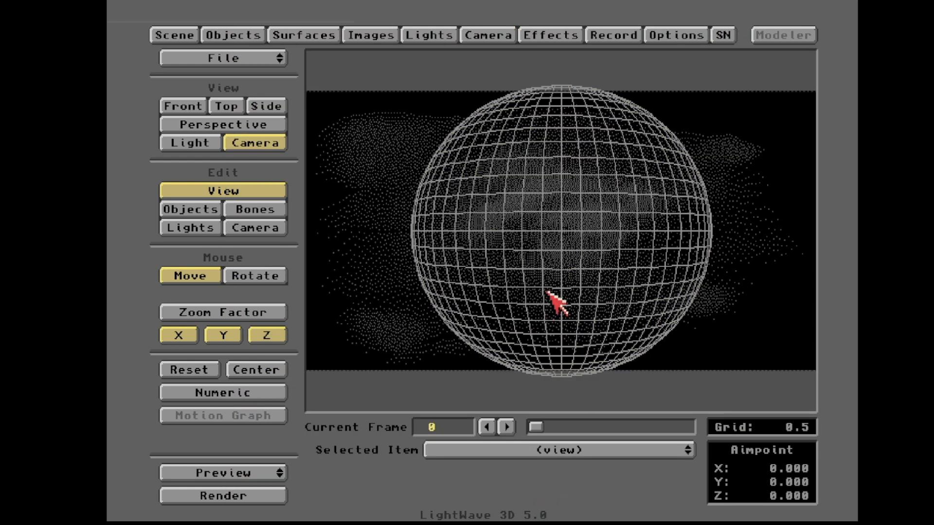
{"action": "mouse_move", "coordinate": [531, 254]}
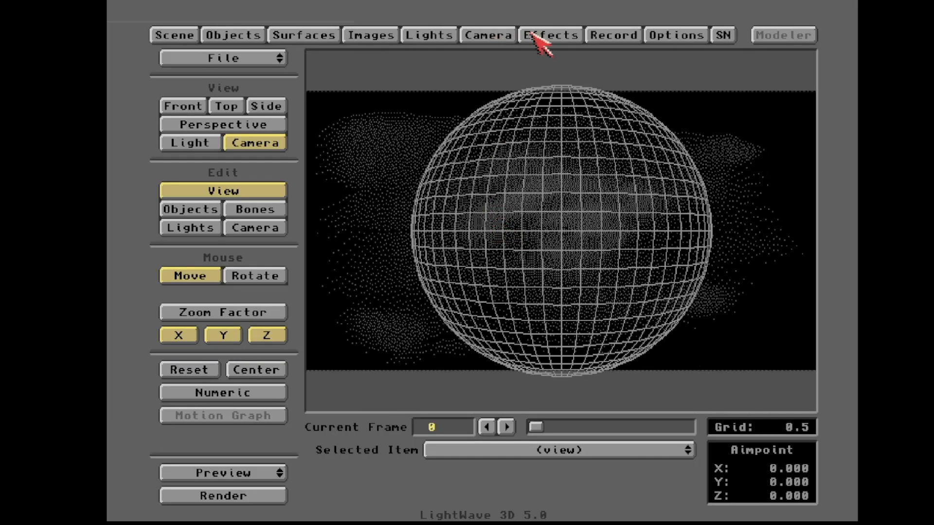
- Show compositing with Nebula.iff background and keyed GSFootage_ foreground preview
{"action": "left_click", "coordinate": [548, 35]}
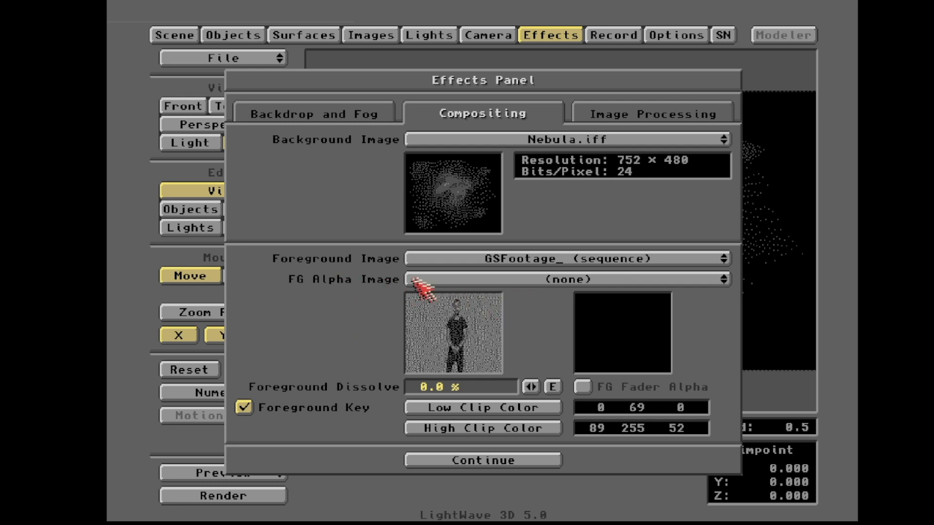
{"action": "mouse_move", "coordinate": [432, 292]}
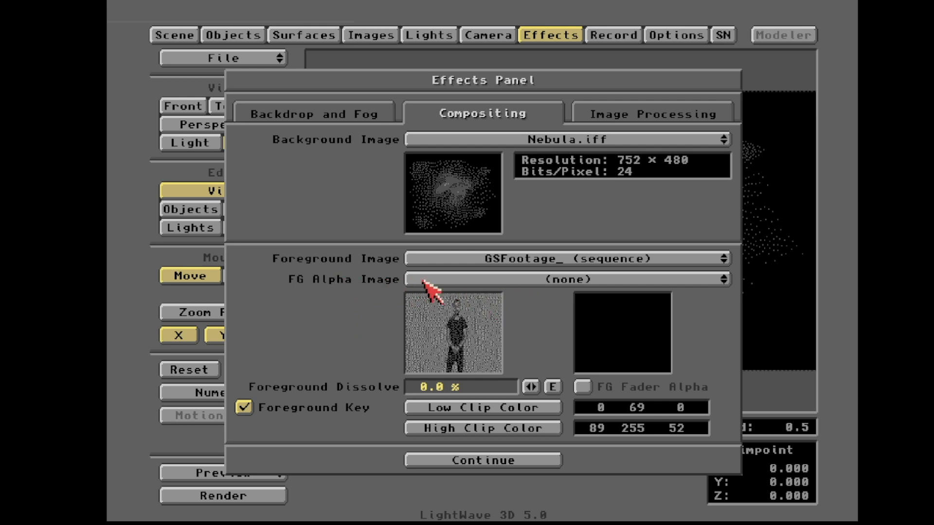
{"action": "mouse_move", "coordinate": [471, 327]}
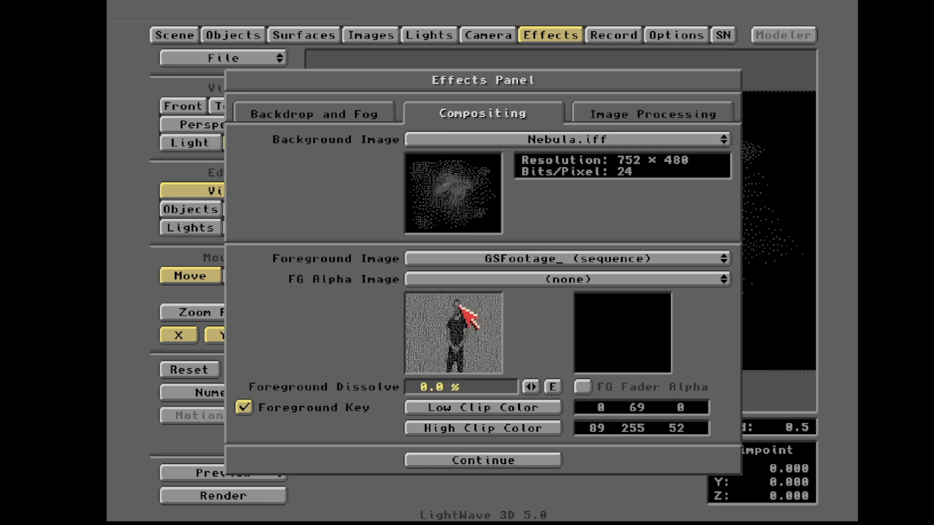
{"action": "mouse_move", "coordinate": [471, 312]}
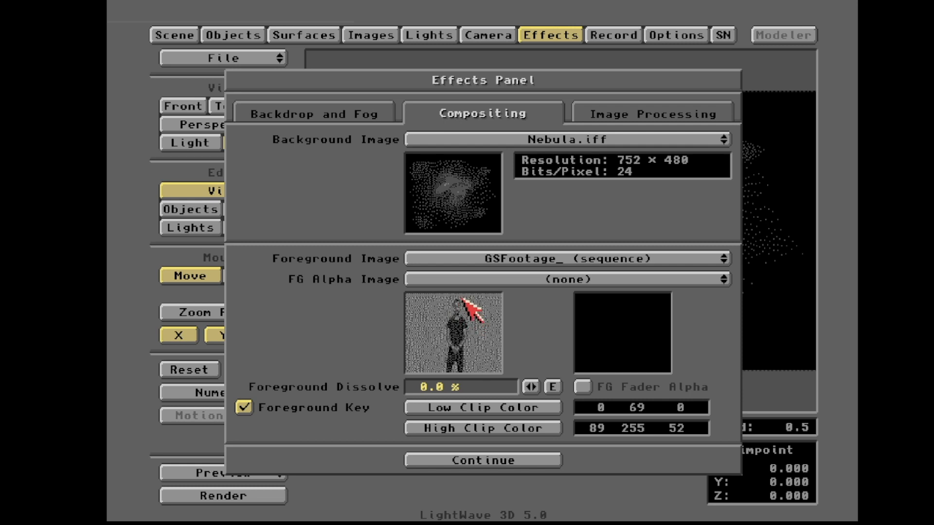
{"action": "mouse_move", "coordinate": [453, 321]}
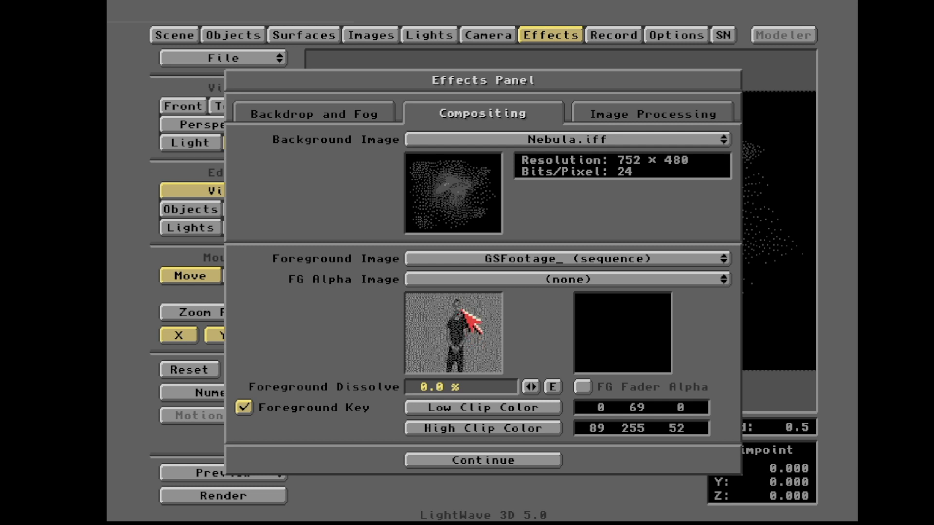
{"action": "mouse_move", "coordinate": [474, 337]}
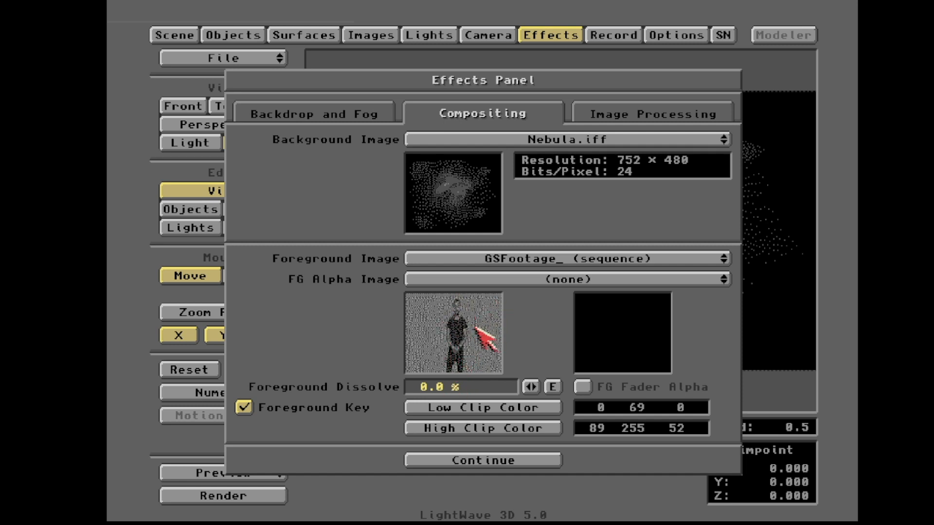
{"action": "mouse_move", "coordinate": [453, 321]}
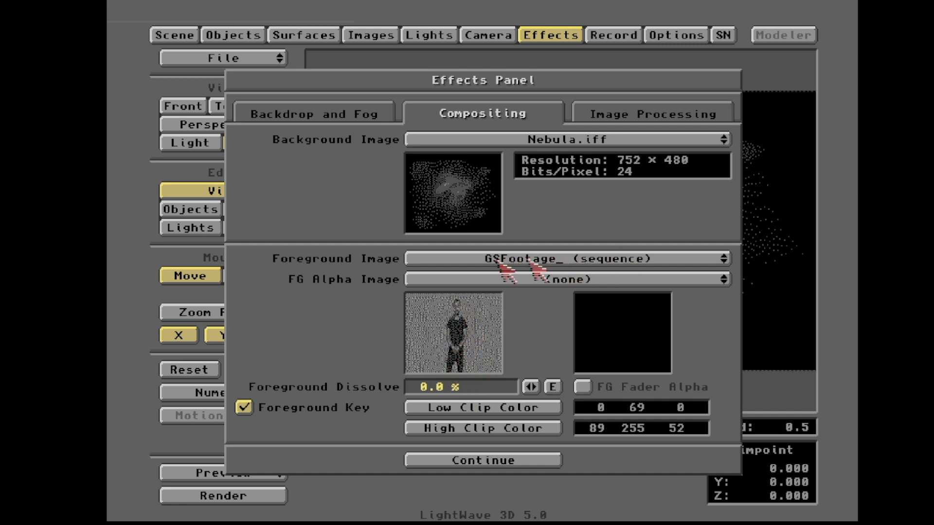
{"action": "mouse_move", "coordinate": [334, 301]}
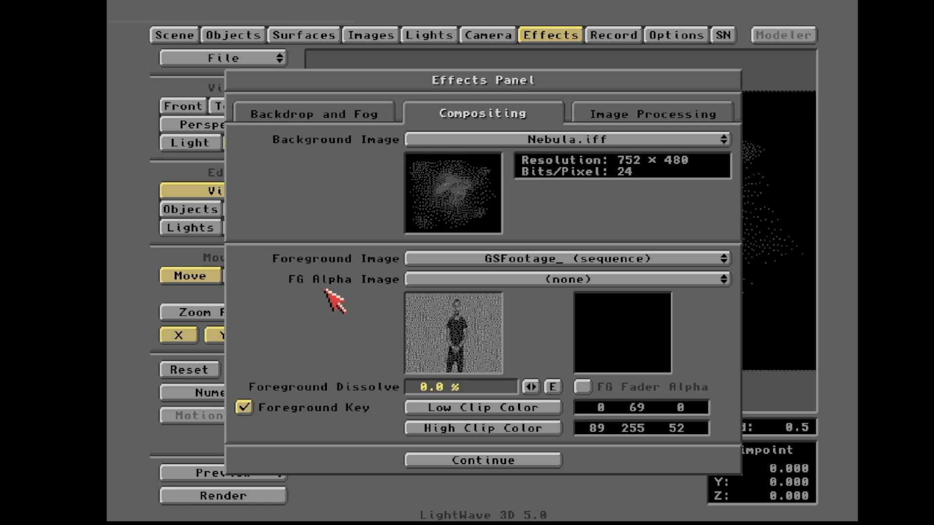
{"action": "mouse_move", "coordinate": [527, 303]}
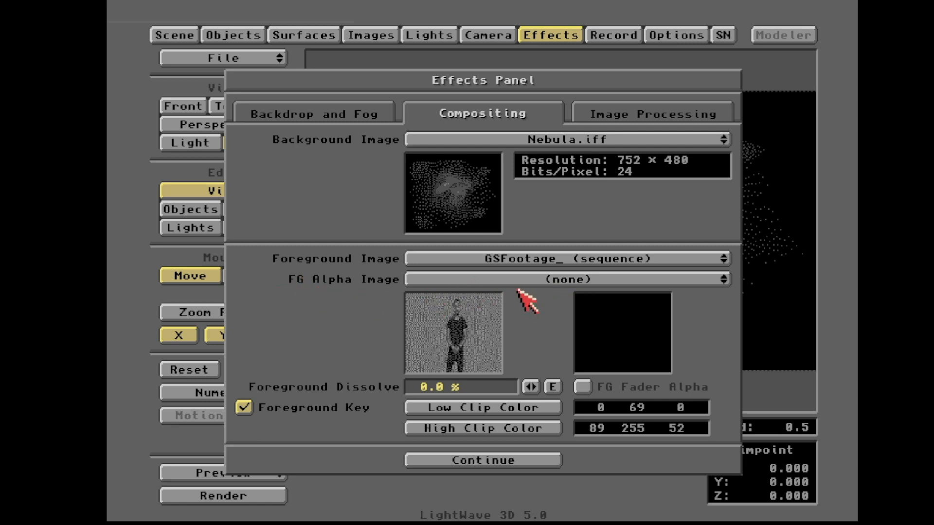
{"action": "mouse_move", "coordinate": [459, 360]}
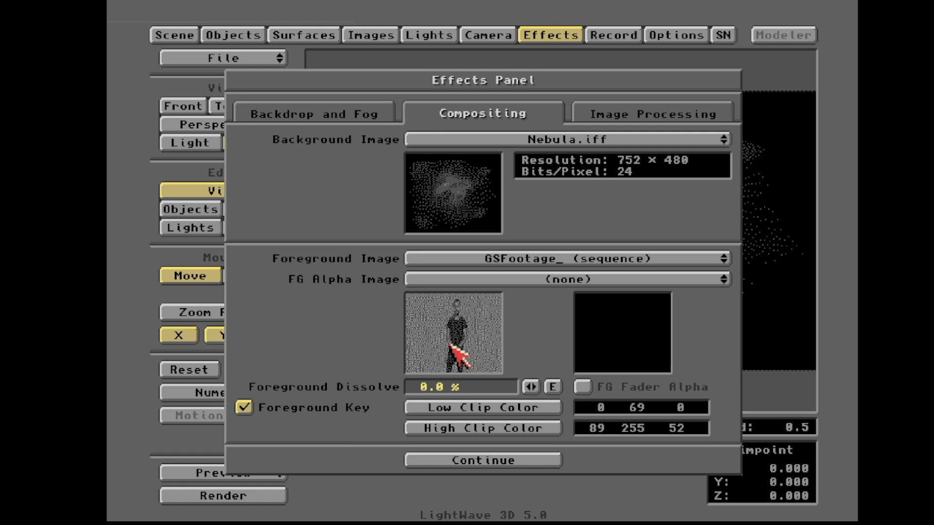
{"action": "mouse_move", "coordinate": [459, 351]}
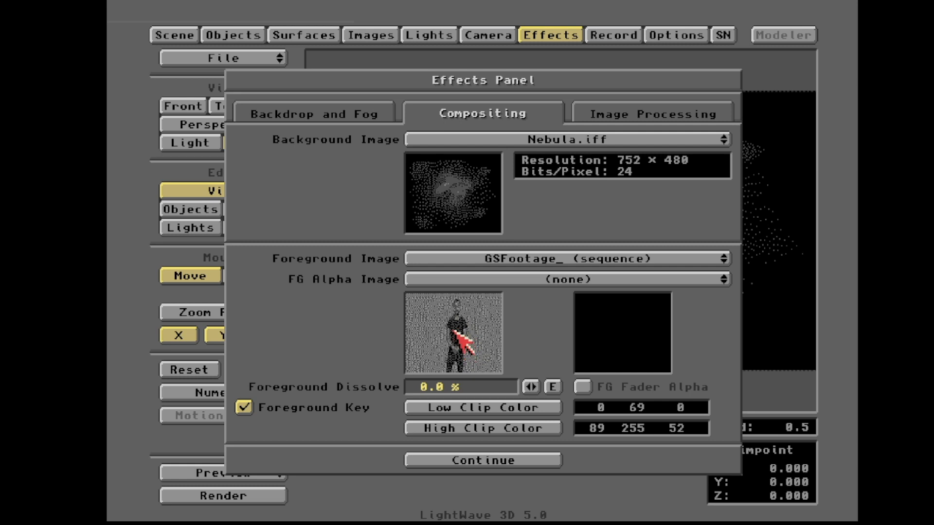
{"action": "mouse_move", "coordinate": [473, 354]}
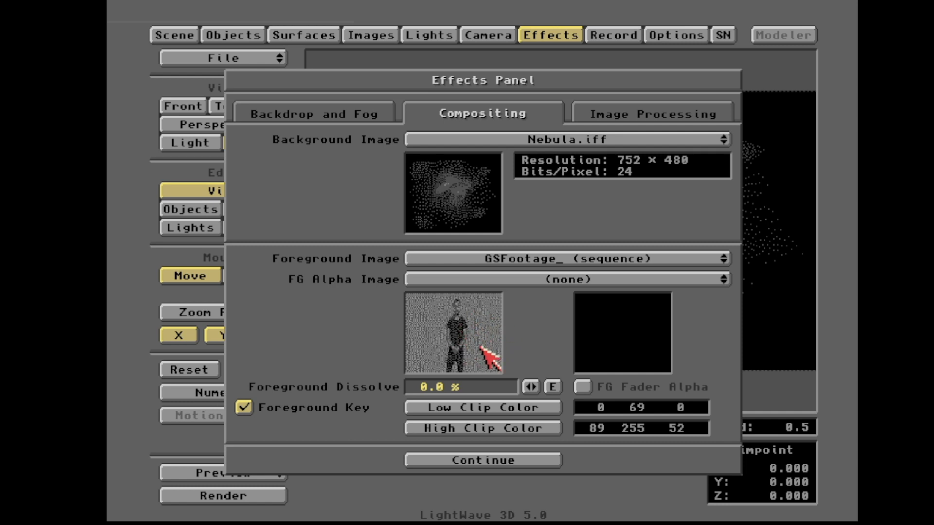
{"action": "mouse_move", "coordinate": [491, 364]}
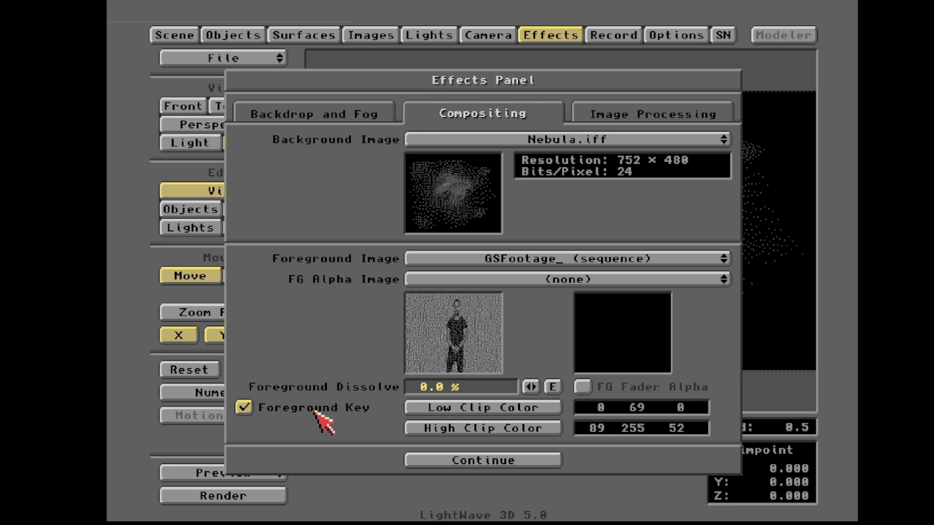
{"action": "mouse_move", "coordinate": [470, 424]}
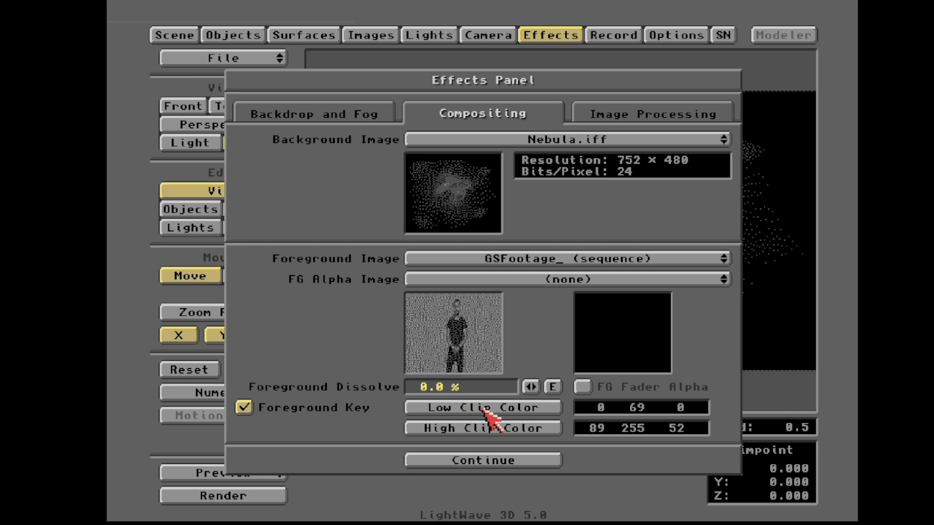
- Inspect the low clip colour and set the high clip colour to 89, 255, 52
{"action": "left_click", "coordinate": [482, 408]}
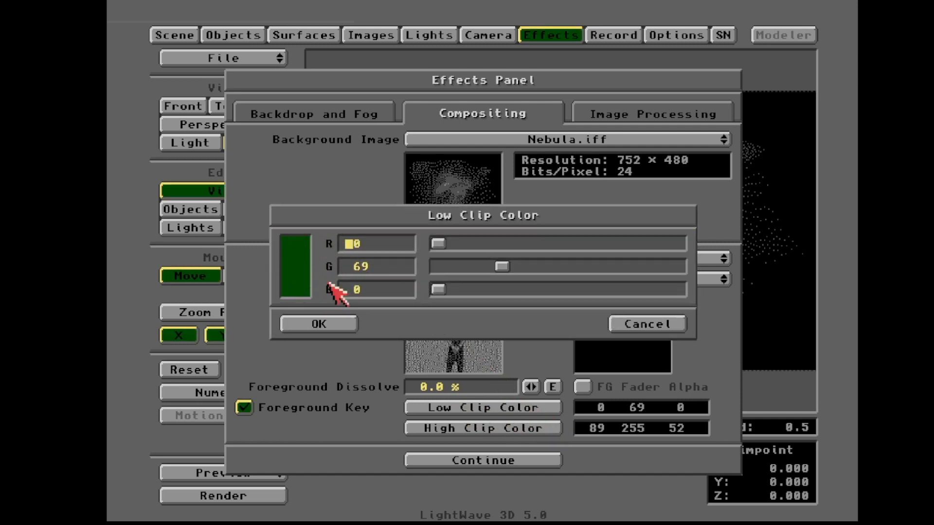
{"action": "left_click", "coordinate": [318, 323]}
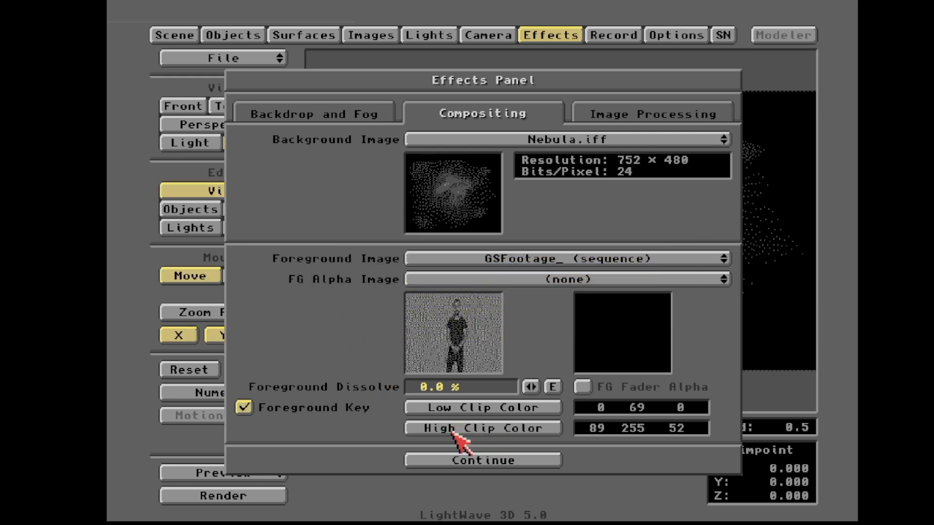
{"action": "left_click", "coordinate": [482, 428]}
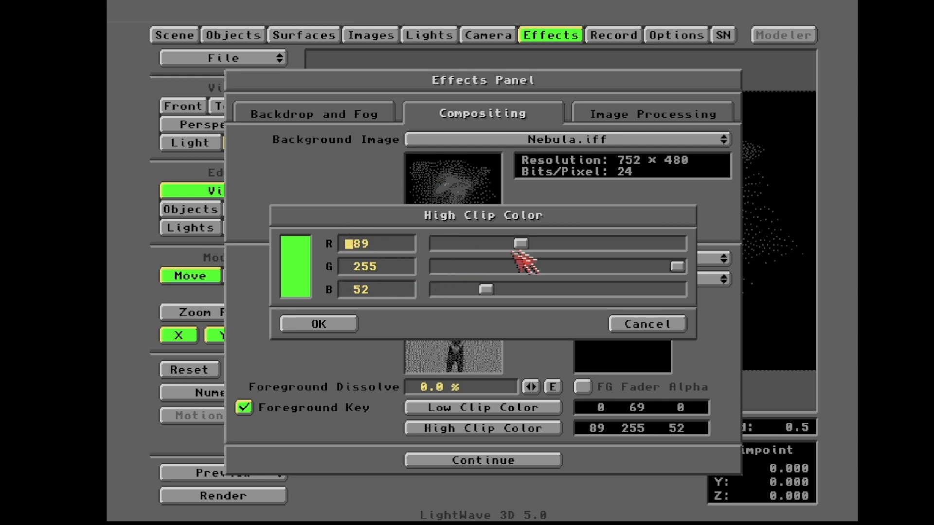
{"action": "mouse_move", "coordinate": [316, 340]}
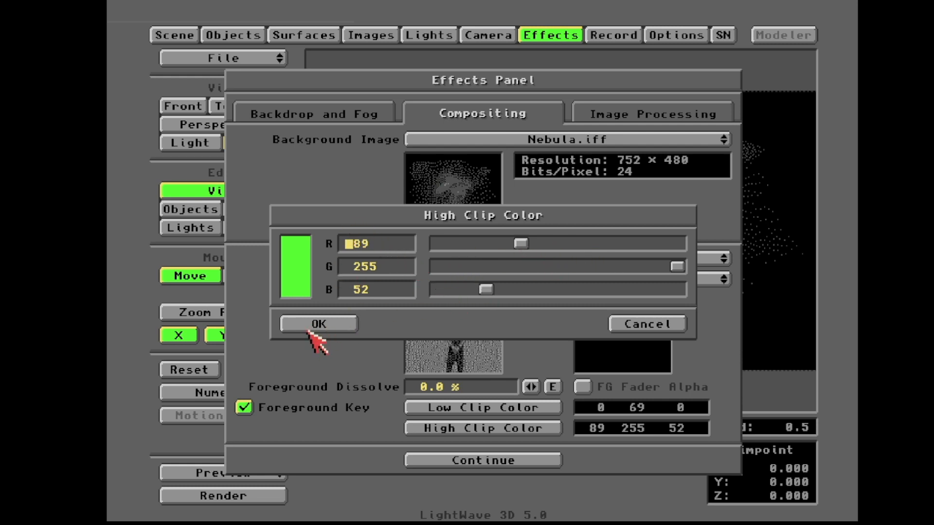
{"action": "left_click", "coordinate": [318, 323]}
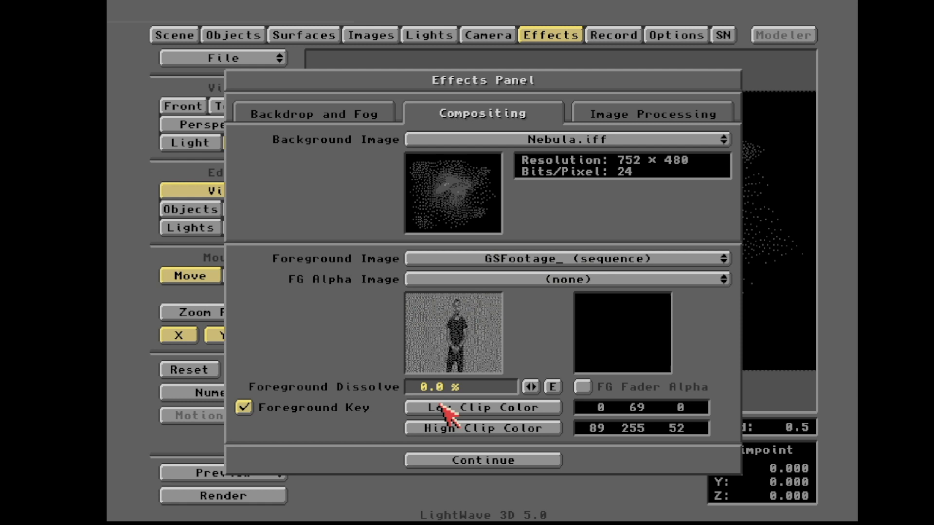
- Set the foreground key's low clip colour to 0, 113, 0
{"action": "left_click", "coordinate": [483, 407]}
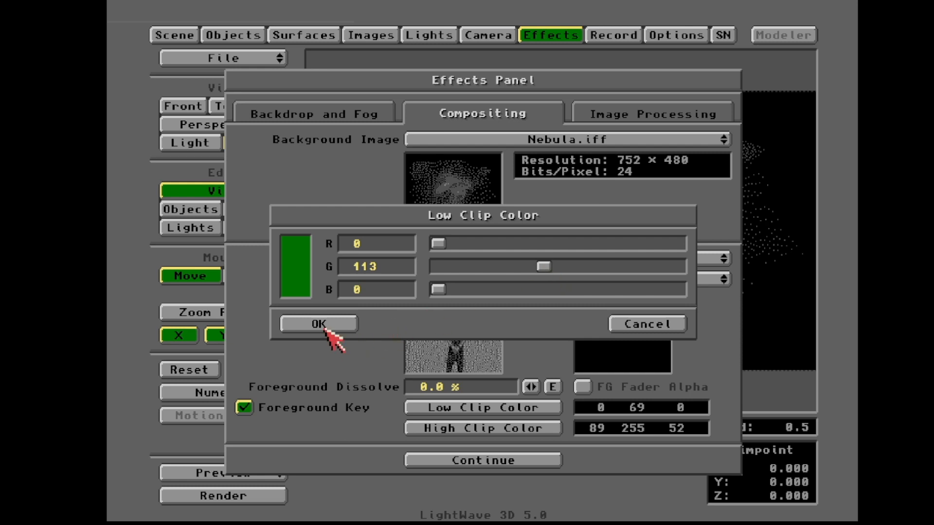
{"action": "left_click", "coordinate": [318, 324]}
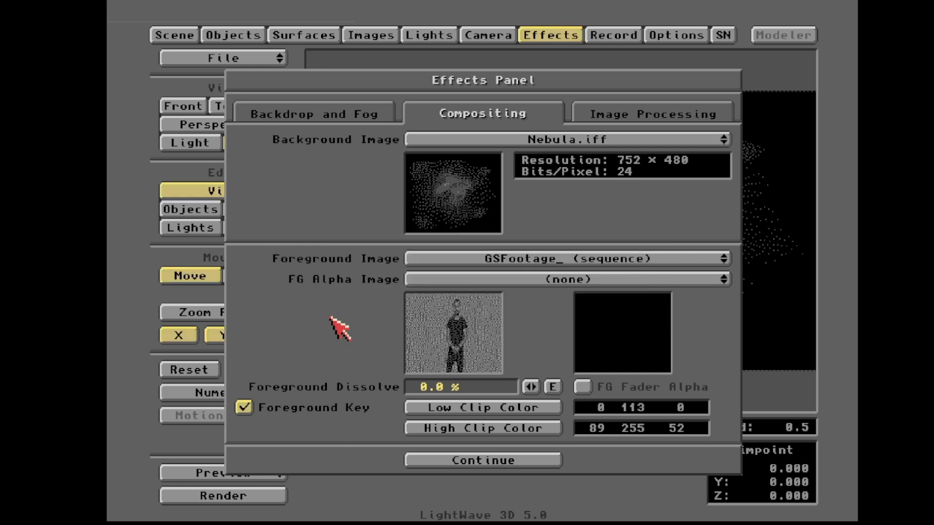
{"action": "left_click", "coordinate": [483, 460]}
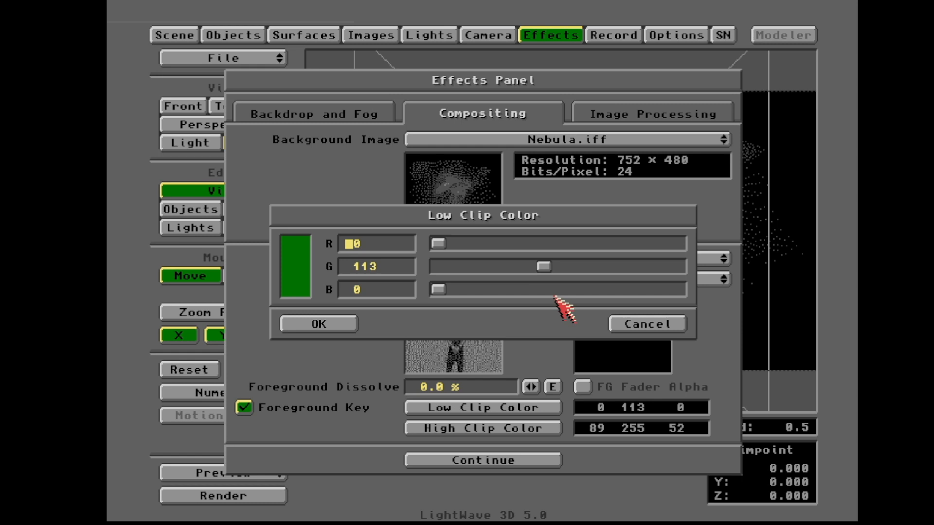
- Drag the low clip green value to 20, then up to 69
{"action": "left_click_drag", "start_coordinate": [542, 266], "coordinate": [495, 266]}
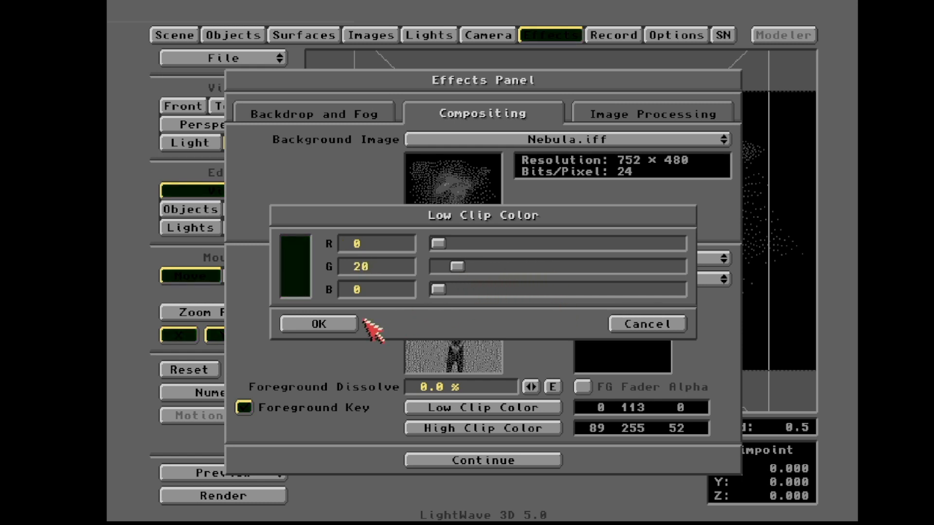
{"action": "left_click", "coordinate": [318, 324]}
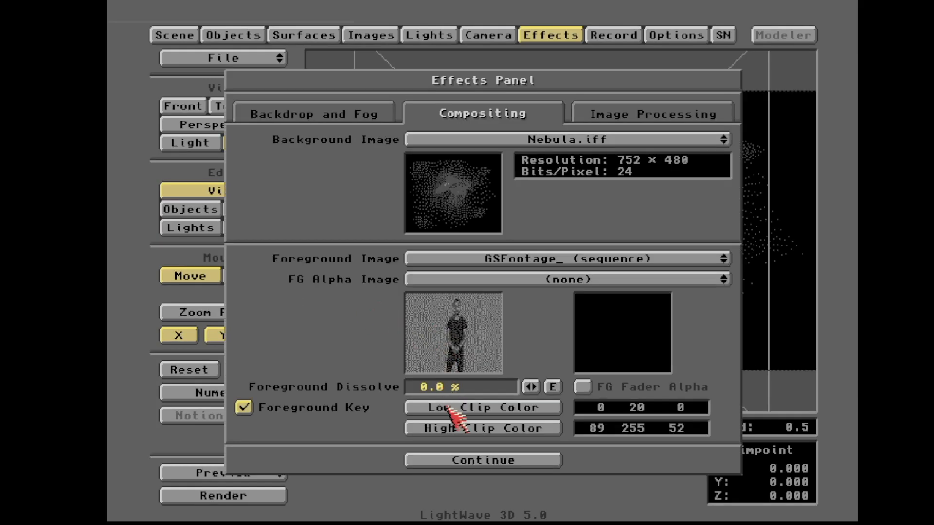
{"action": "left_click", "coordinate": [482, 408]}
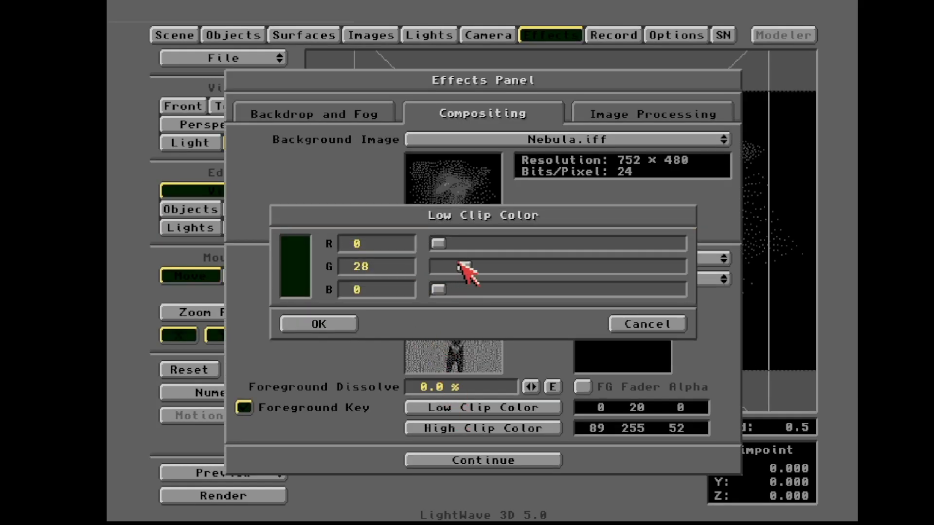
{"action": "left_click_drag", "start_coordinate": [465, 266], "coordinate": [500, 266]}
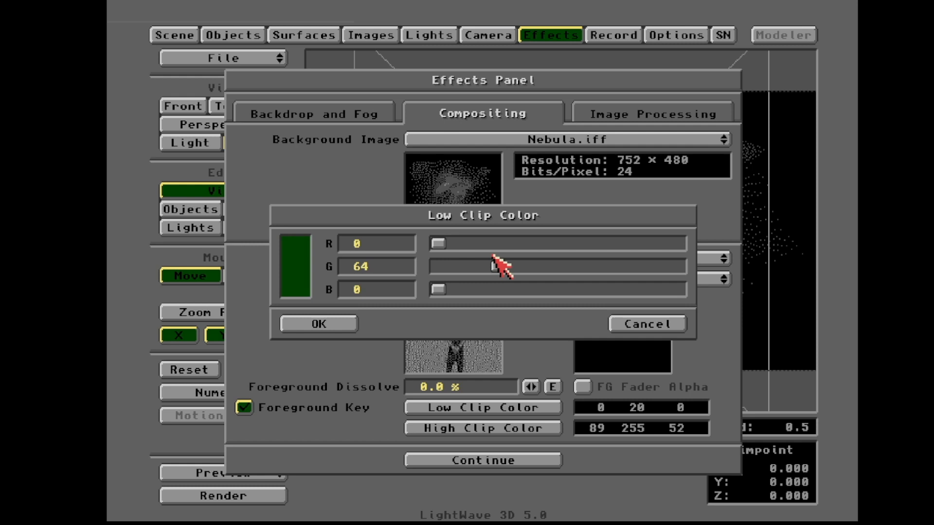
{"action": "left_click", "coordinate": [318, 324]}
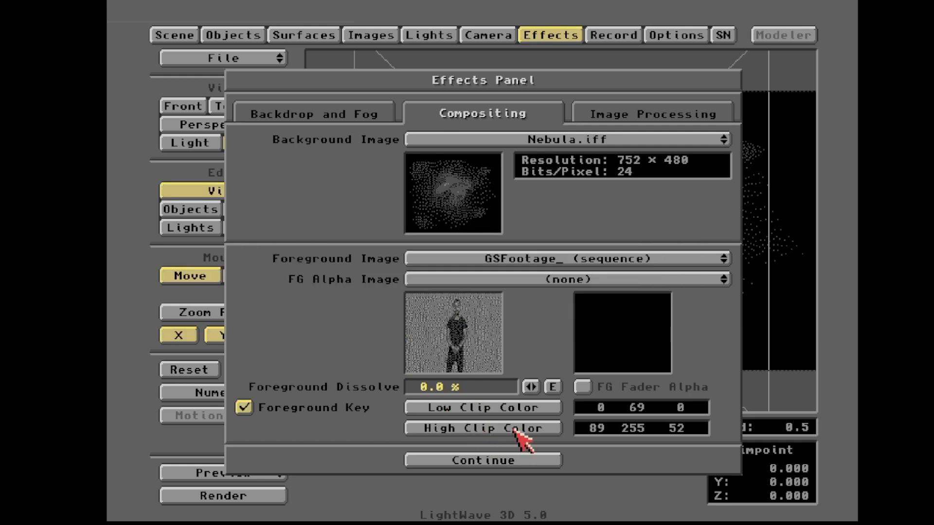
- Set the high clip colour to 90, 255, 50, then test a darker green of 151
{"action": "left_click", "coordinate": [483, 428]}
{"action": "type", "text": "50"}
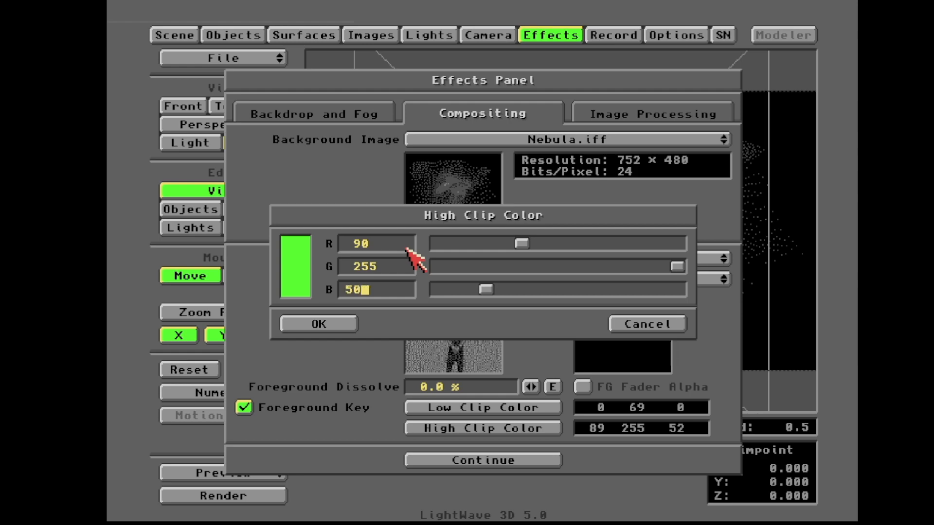
{"action": "left_click", "coordinate": [317, 323]}
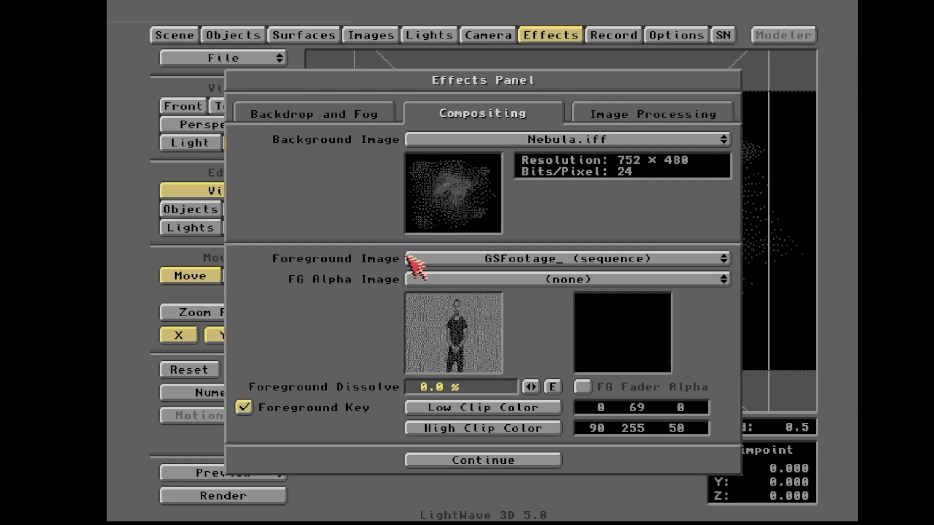
{"action": "left_click", "coordinate": [483, 428]}
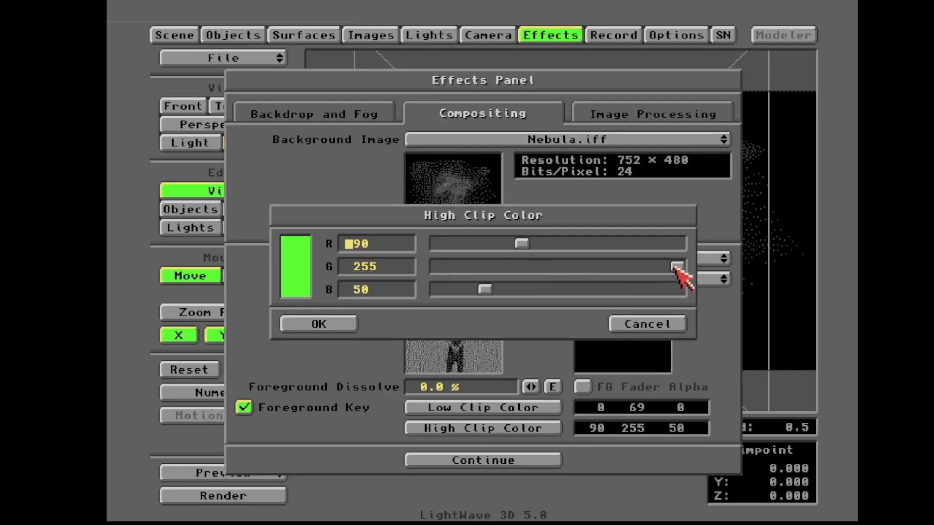
{"action": "left_click_drag", "start_coordinate": [677, 266], "coordinate": [594, 267]}
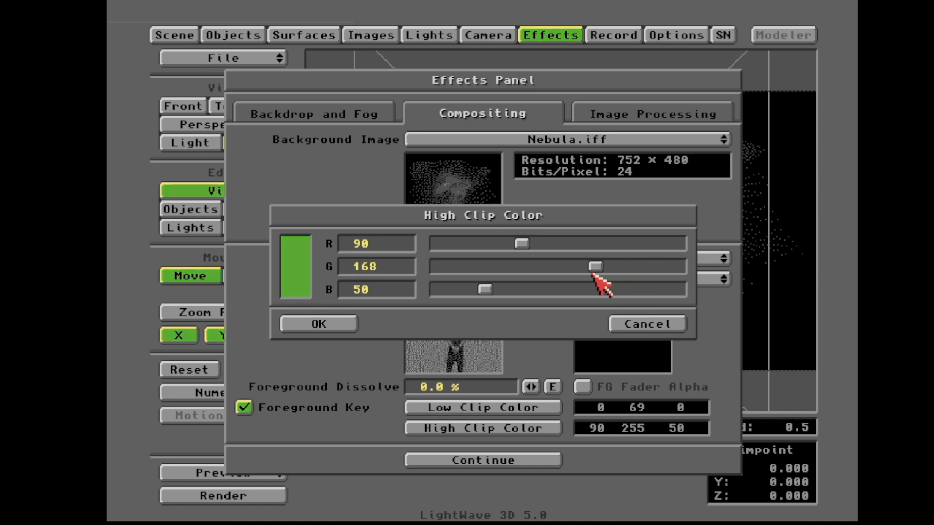
{"action": "left_click", "coordinate": [318, 324]}
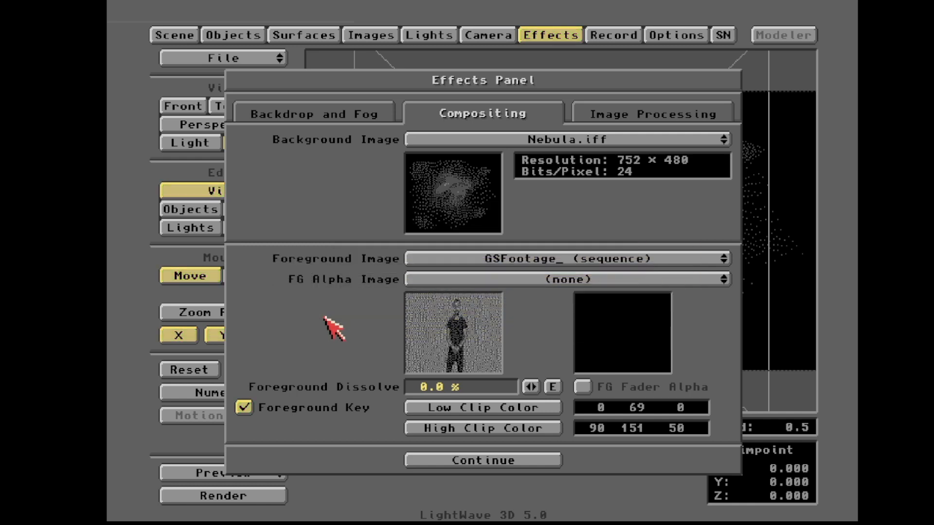
- Reopen the high clip colour editor and raise green back to 255
{"action": "left_click", "coordinate": [223, 495]}
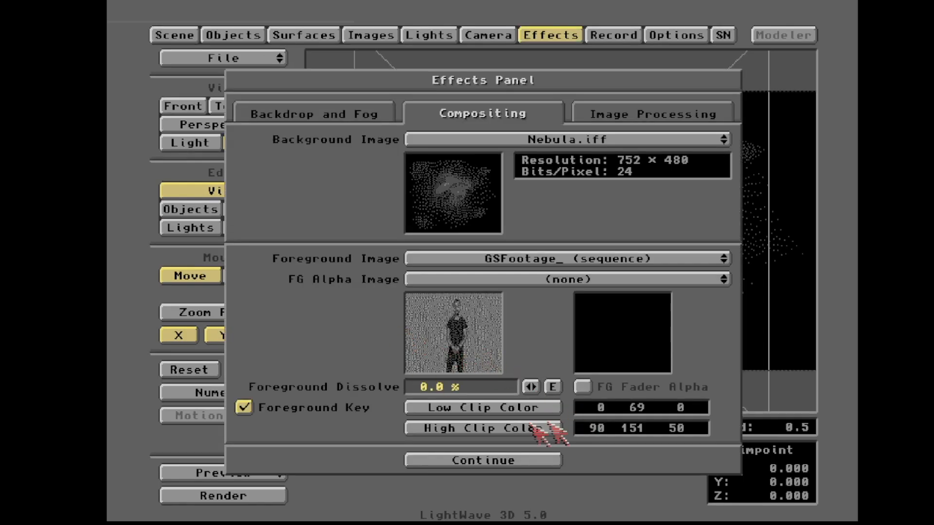
{"action": "left_click", "coordinate": [482, 428]}
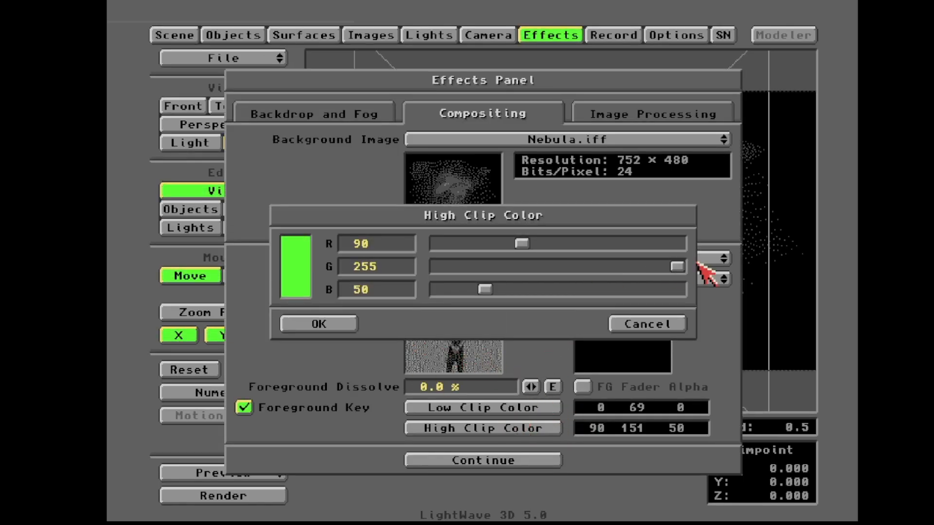
{"action": "left_click", "coordinate": [318, 323]}
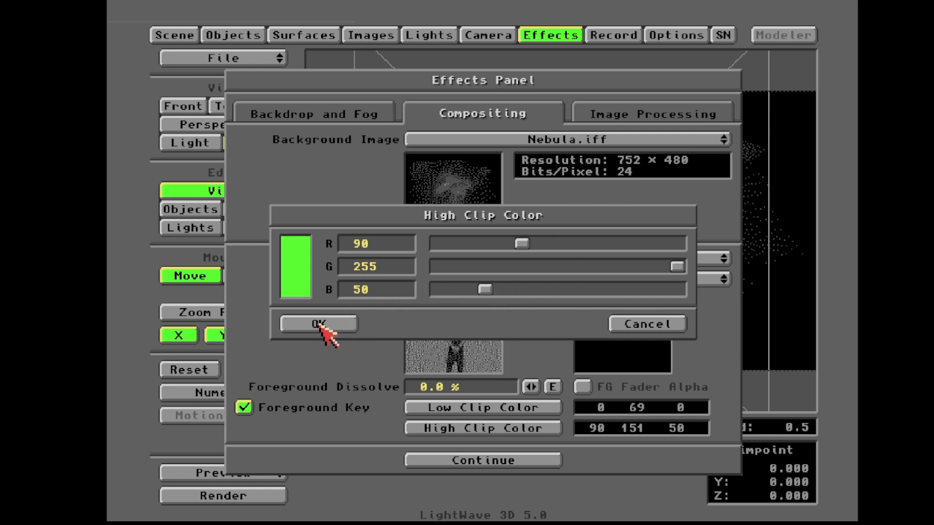
- Confirm the high clip colour at 90, 255, 50 and close the Effects panel
{"action": "left_click", "coordinate": [318, 323]}
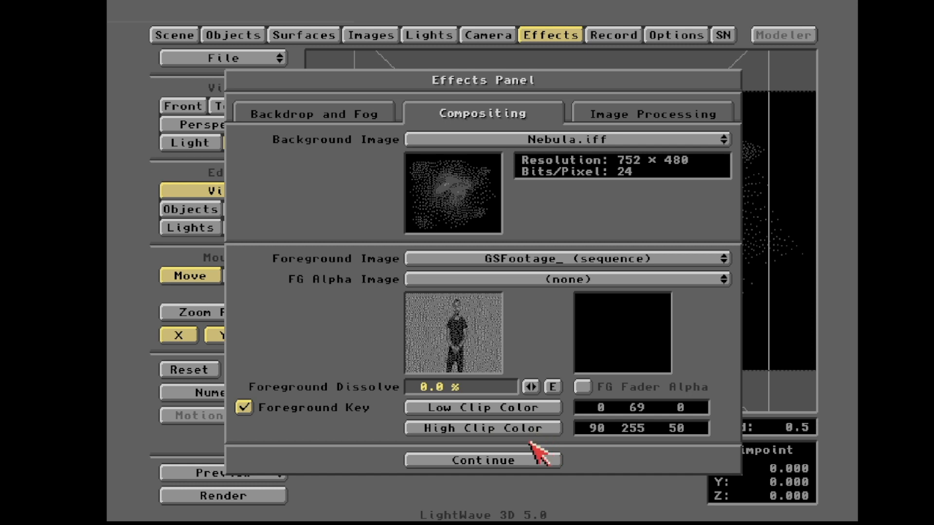
{"action": "mouse_move", "coordinate": [512, 316]}
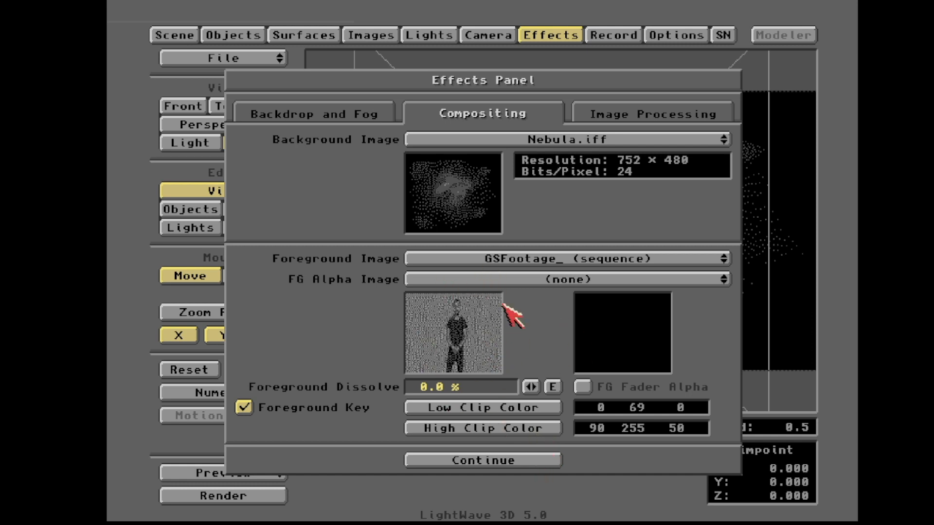
{"action": "mouse_move", "coordinate": [522, 358]}
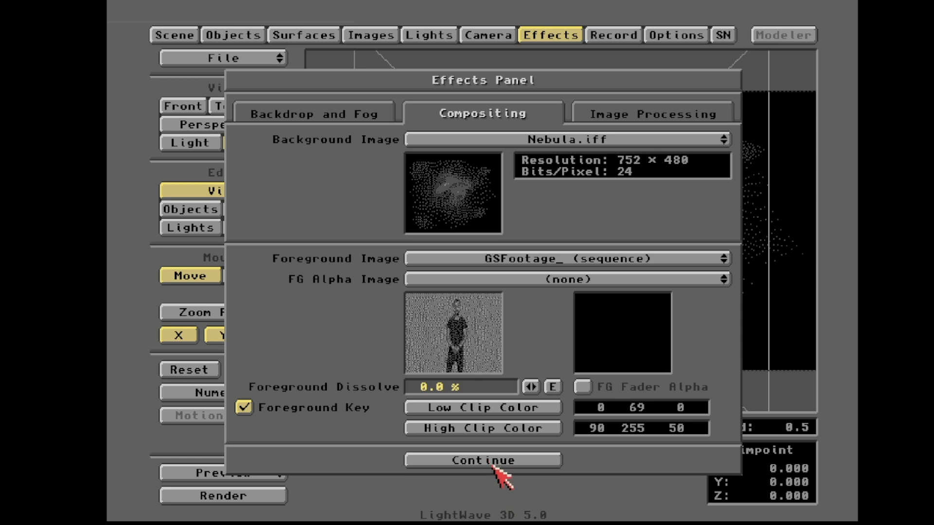
{"action": "left_click", "coordinate": [483, 460]}
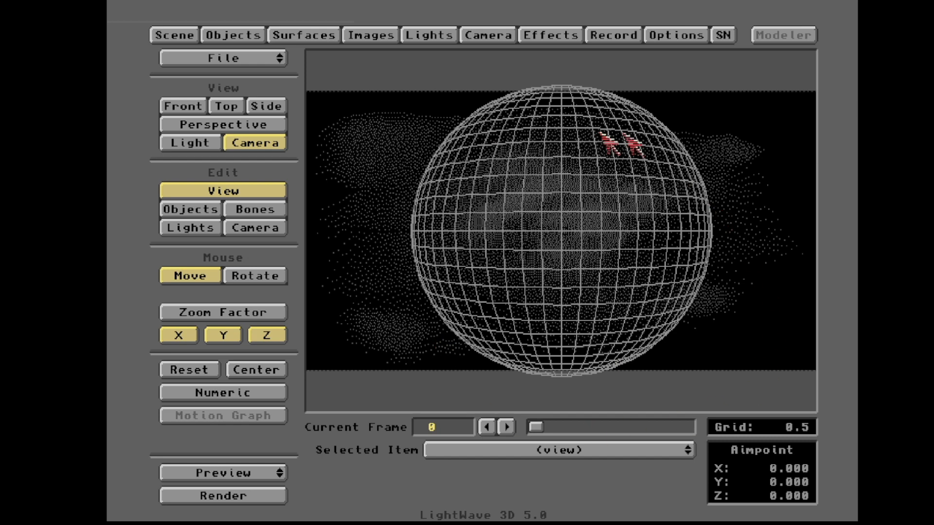
{"action": "mouse_move", "coordinate": [518, 196]}
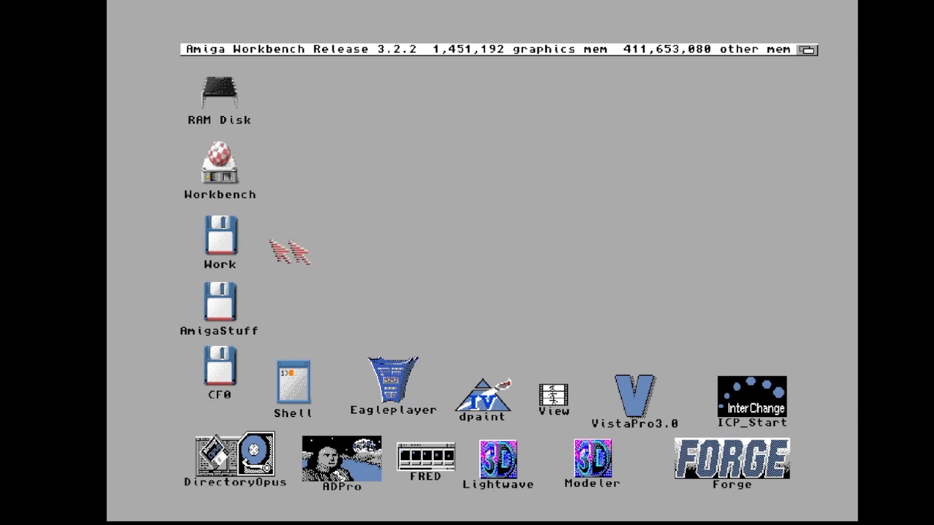
- Launch Viewtek from the Work drive and browse into AmigaStuff's Anims drawer
{"action": "double_click", "coordinate": [220, 240]}
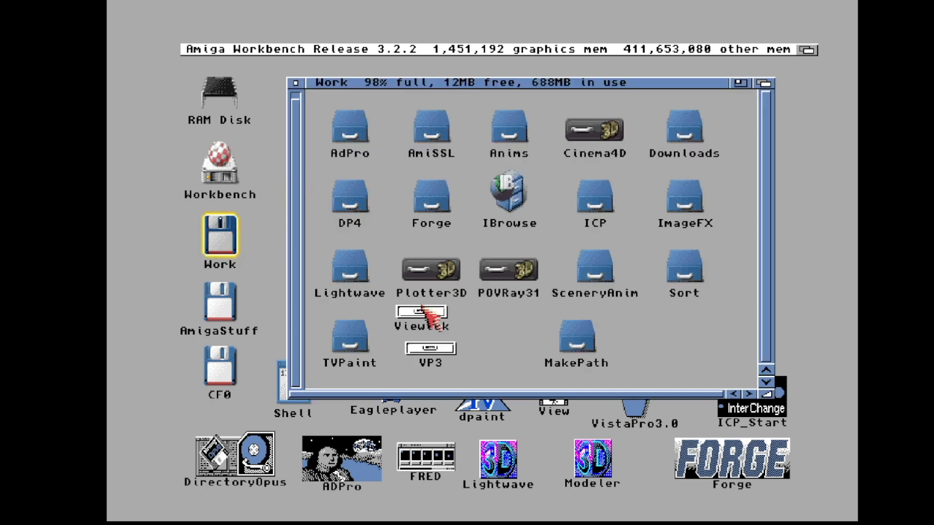
{"action": "double_click", "coordinate": [422, 311]}
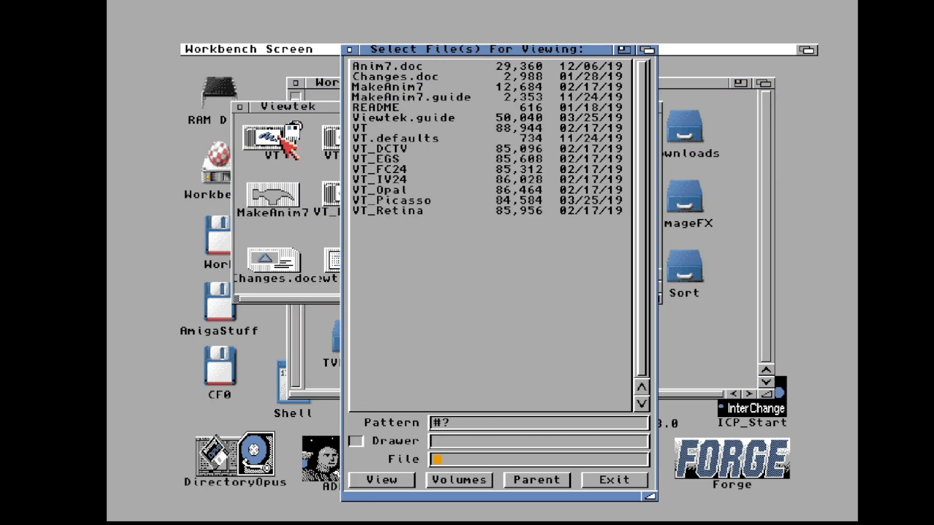
{"action": "mouse_move", "coordinate": [486, 481]}
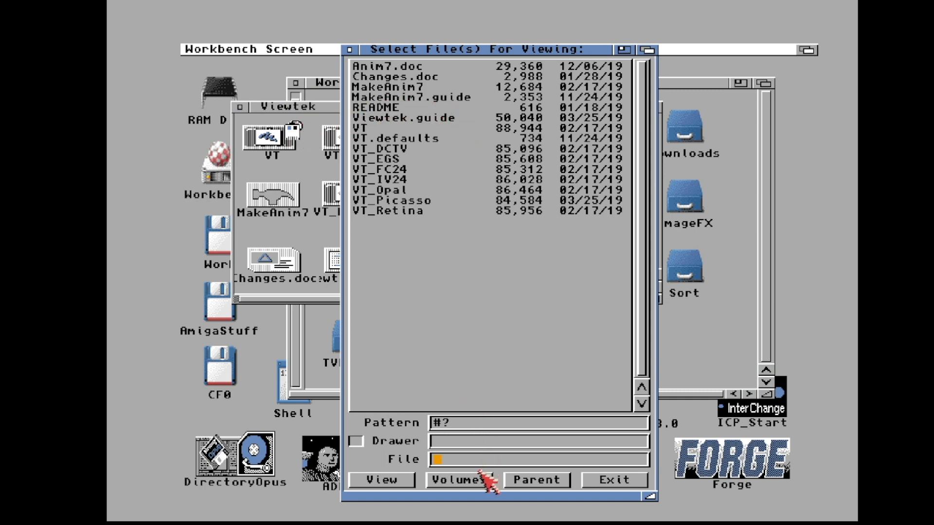
{"action": "left_click", "coordinate": [459, 480]}
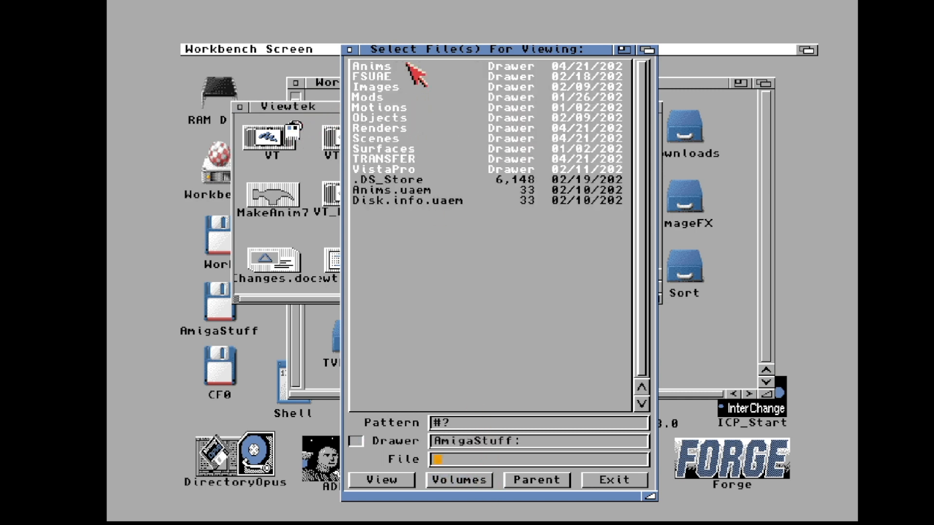
{"action": "double_click", "coordinate": [374, 66]}
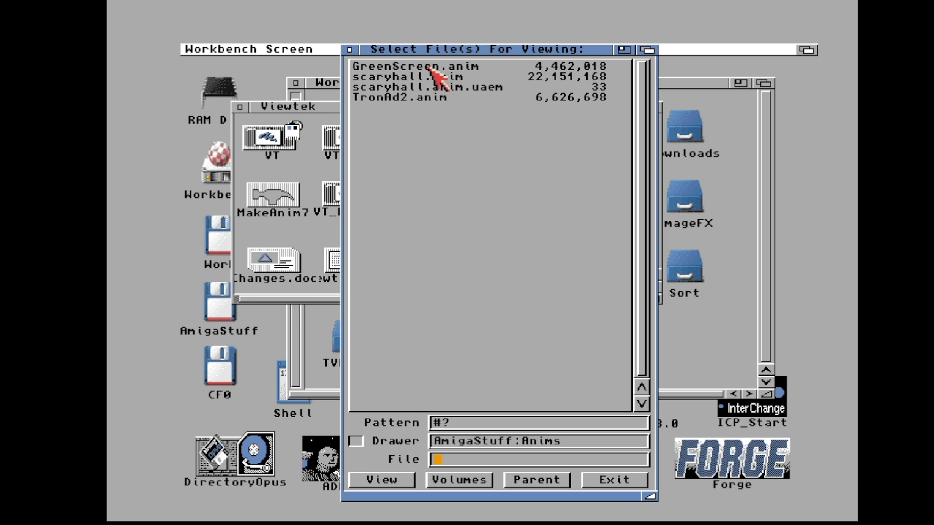
- Pick GreenScreen.anim in Viewtek's file requester for viewing
{"action": "left_click", "coordinate": [417, 67]}
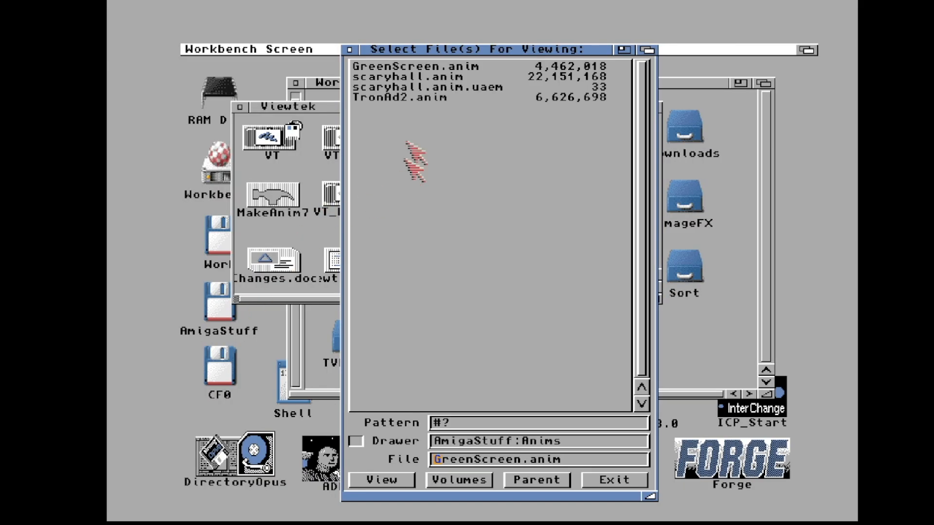
{"action": "left_click", "coordinate": [616, 480]}
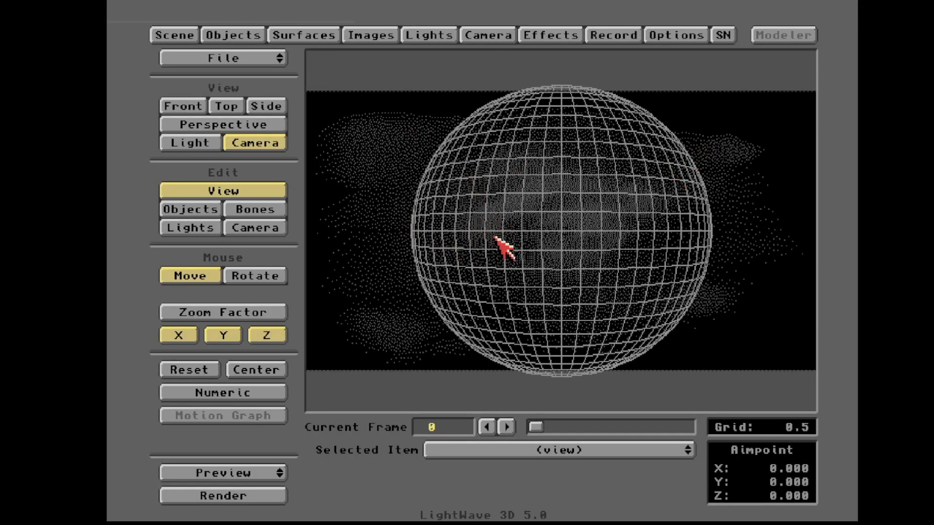
{"action": "mouse_move", "coordinate": [541, 180]}
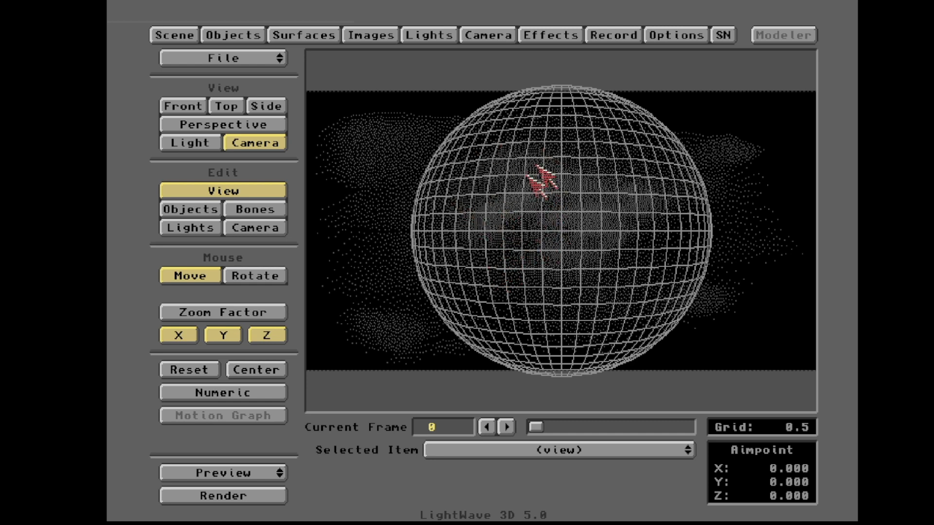
{"action": "mouse_move", "coordinate": [545, 233]}
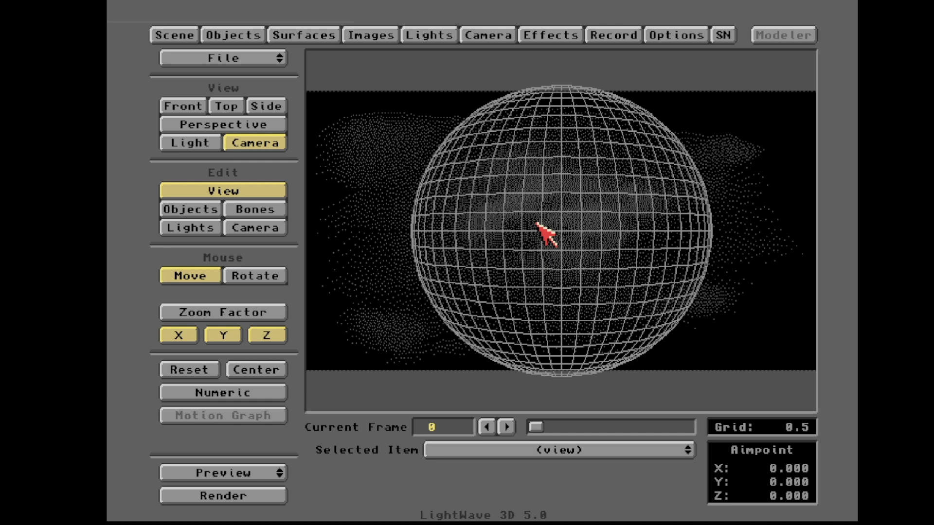
{"action": "mouse_move", "coordinate": [559, 244]}
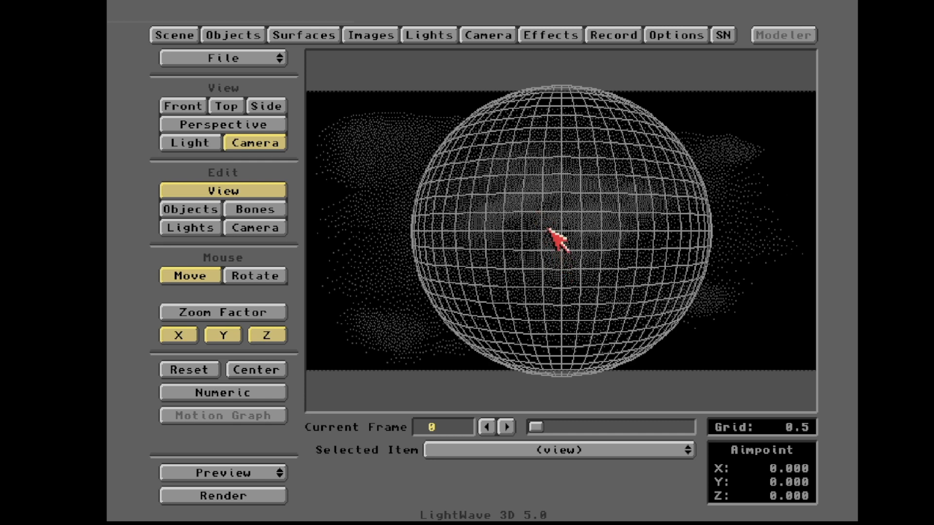
{"action": "mouse_move", "coordinate": [554, 238]}
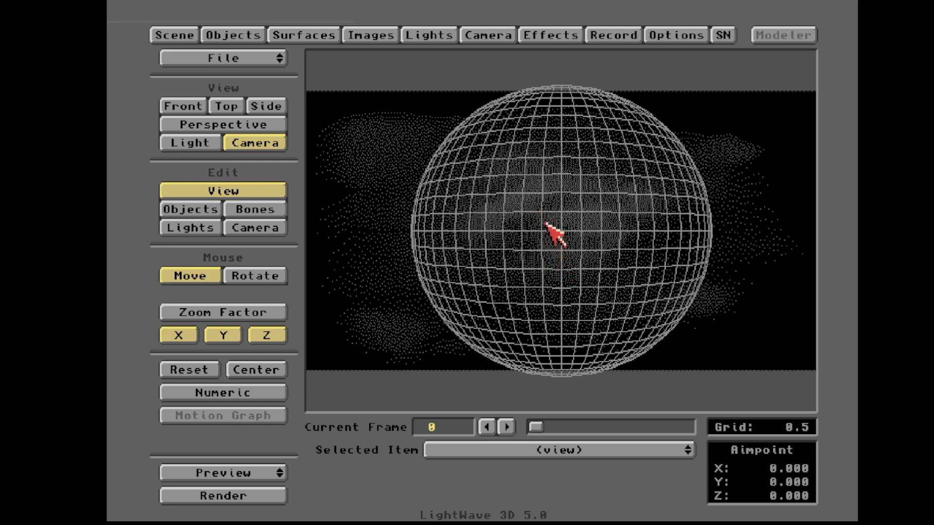
- Open the Effects panel showing the Nebula.iff background and GSFootage foreground
{"action": "left_click", "coordinate": [549, 35]}
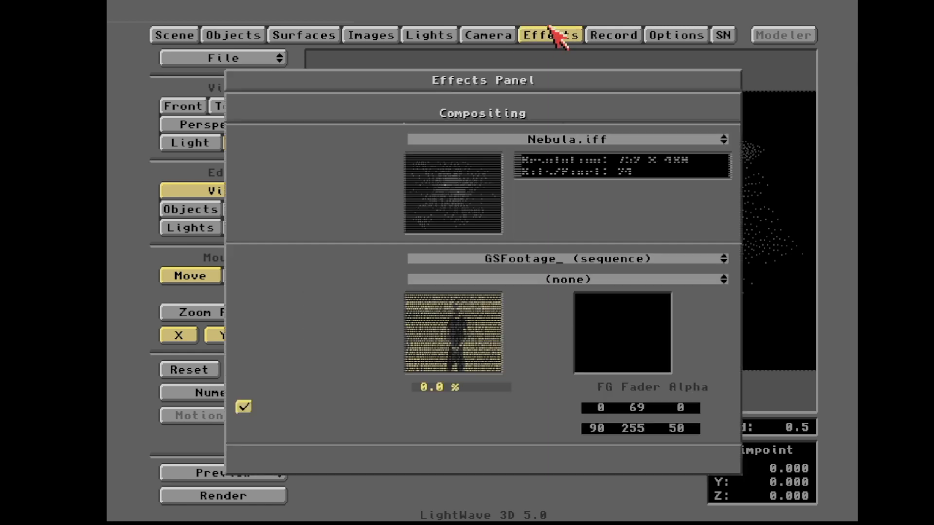